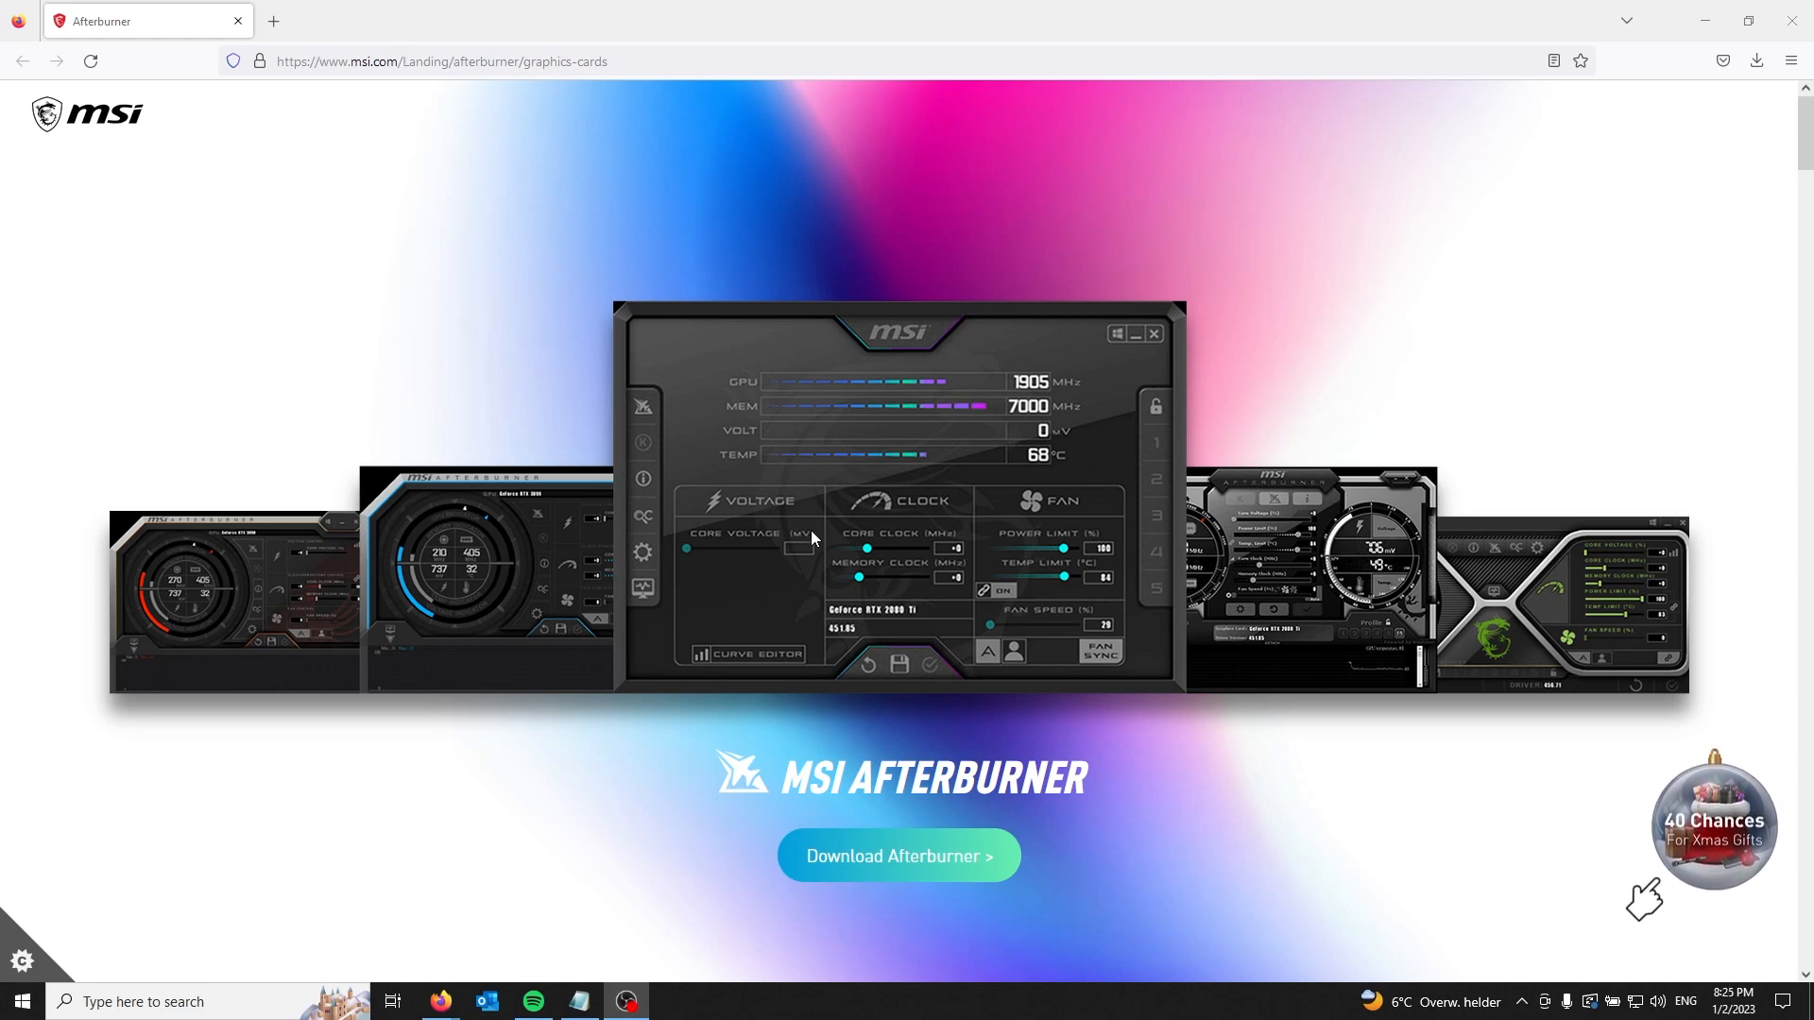
mouse_move(816, 550)
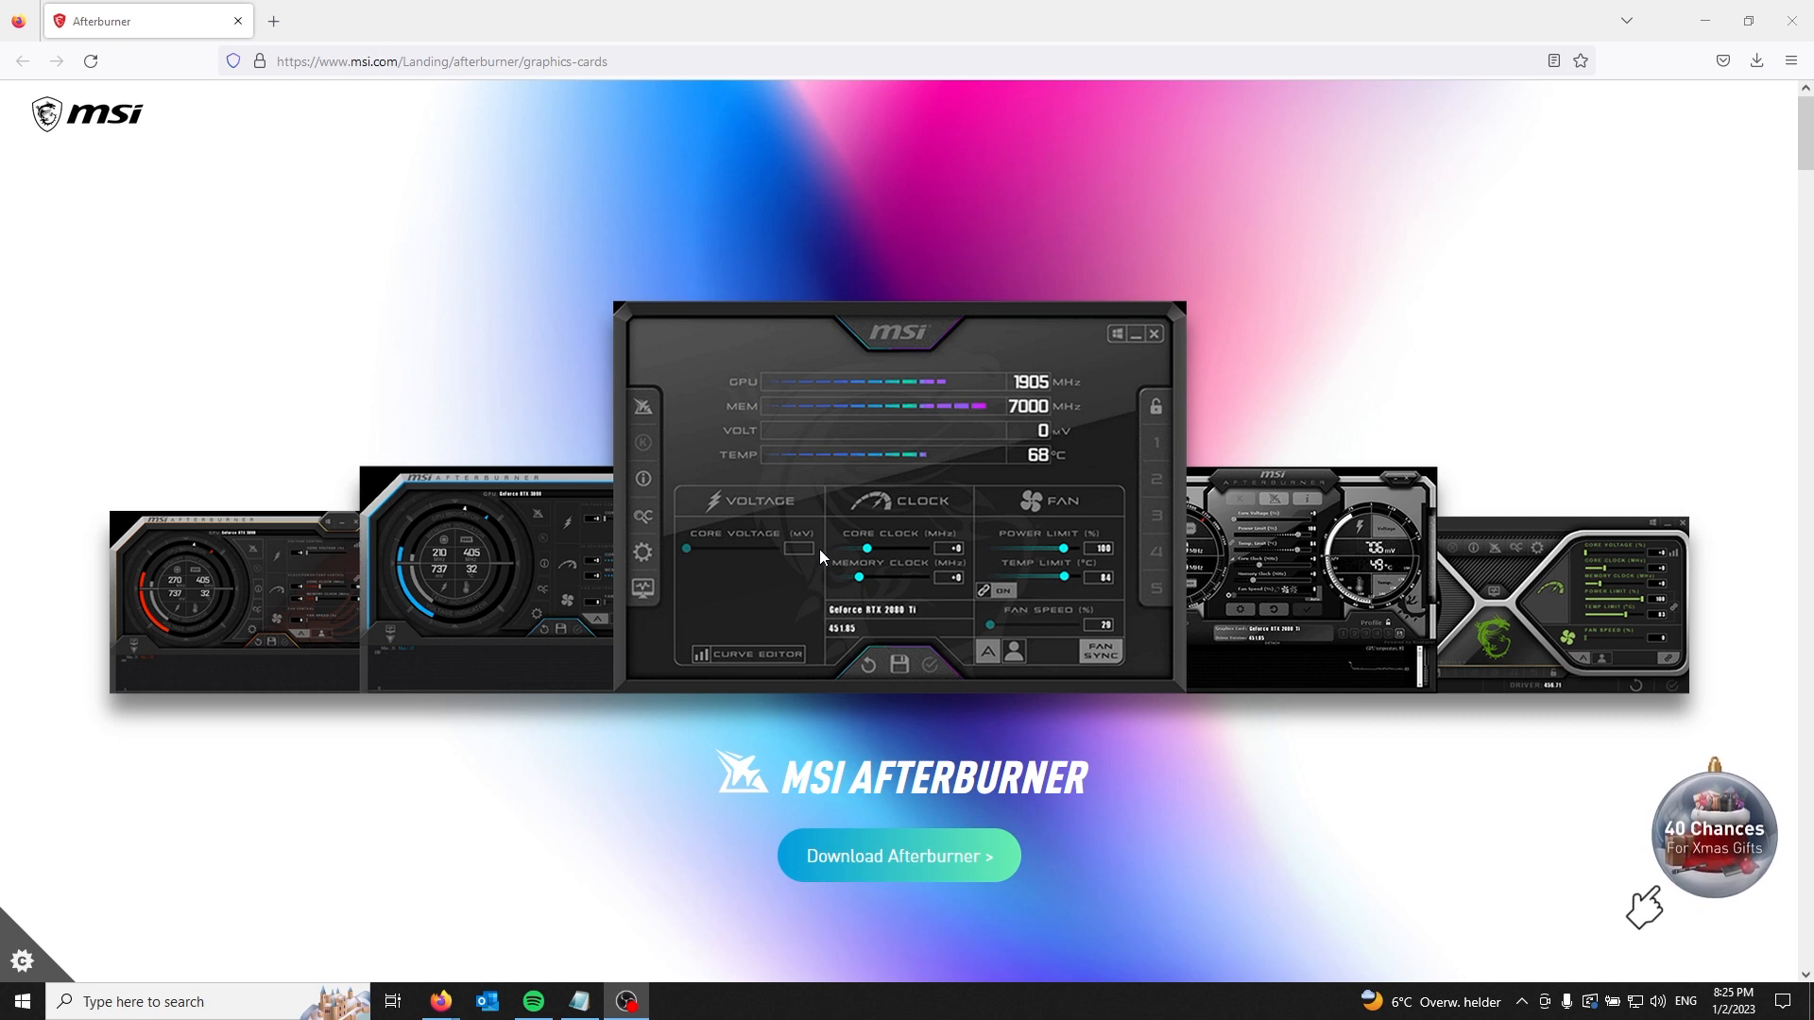
mouse_move(841, 603)
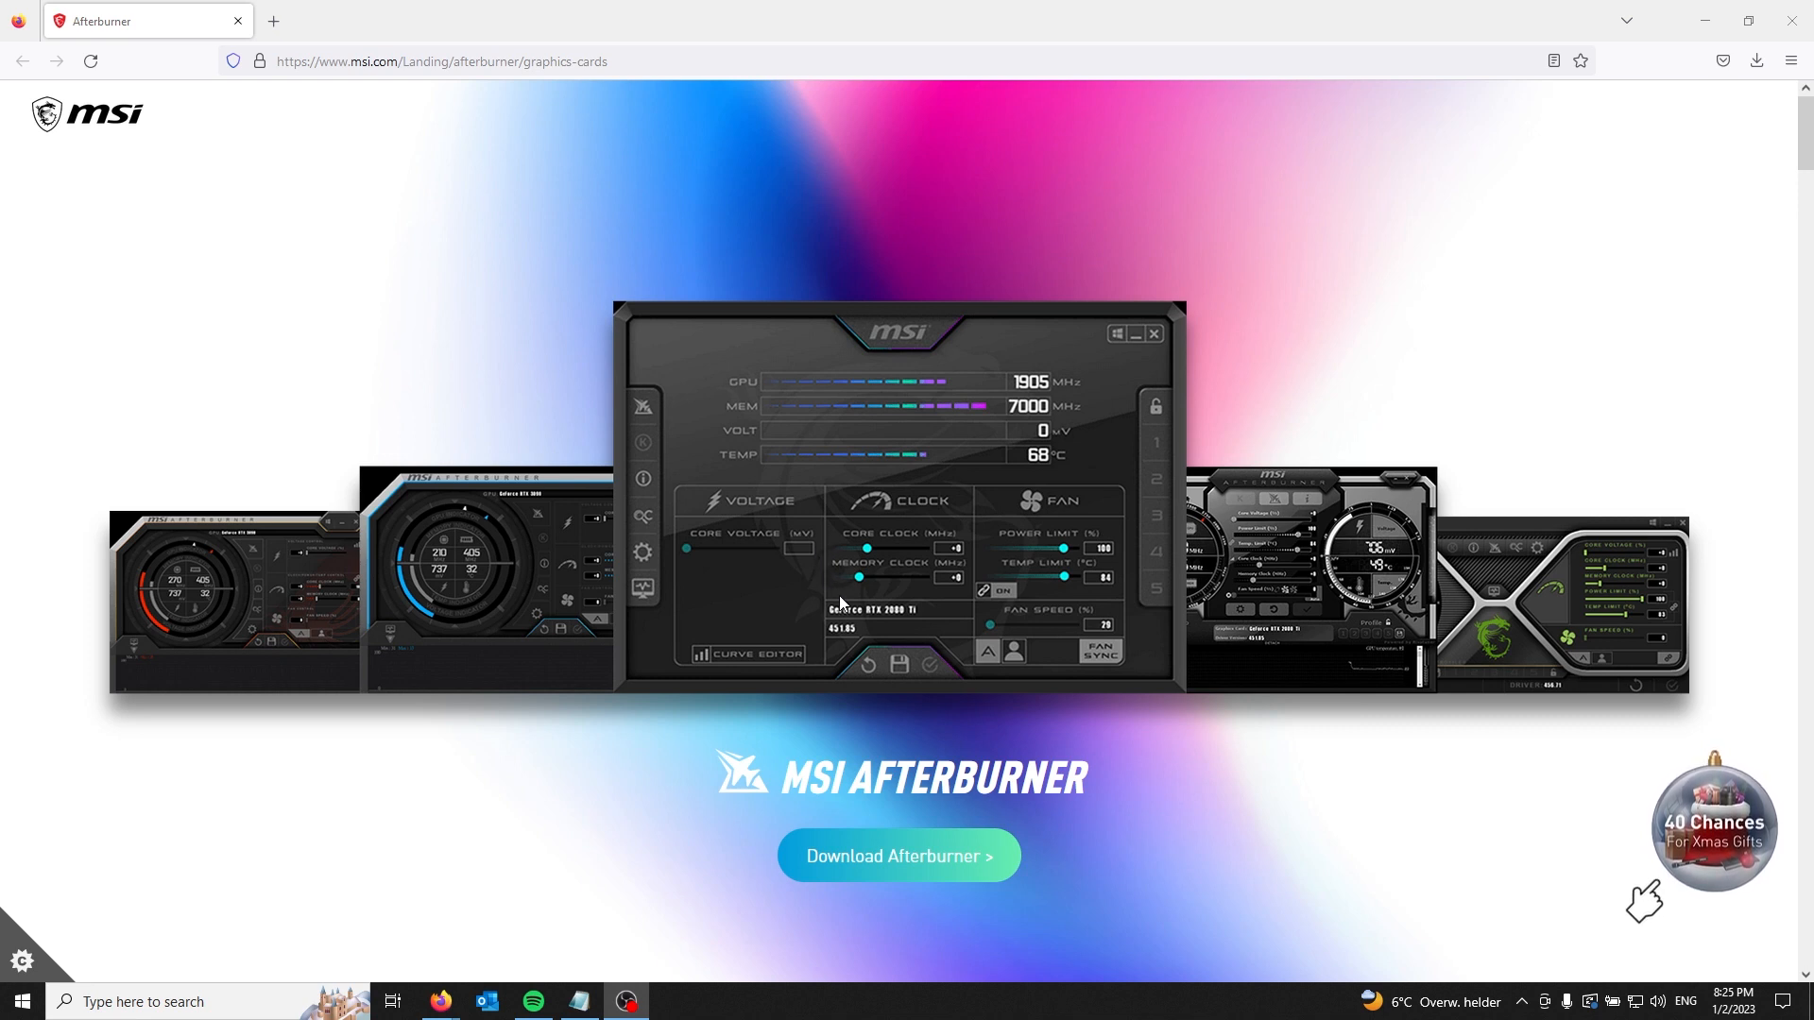
mouse_move(781, 775)
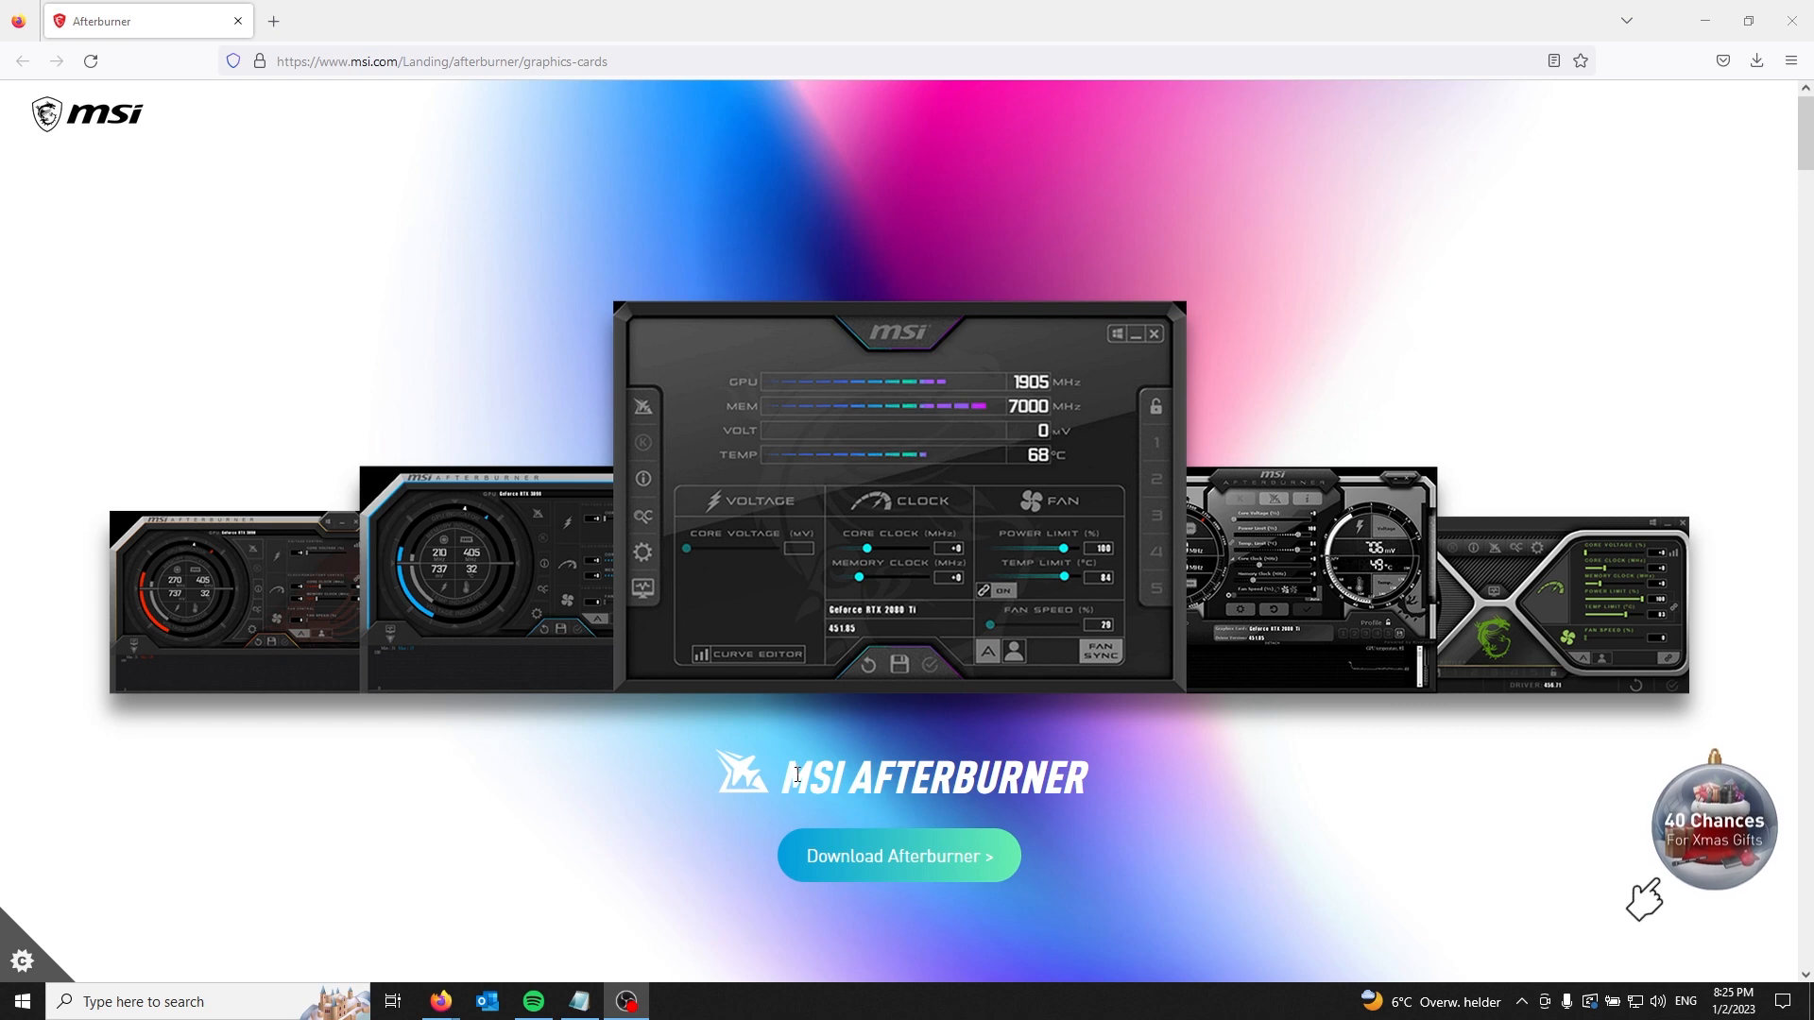
Download MSIAfterburnerSetup(1).zip in Firefox and open it from the downloads panel.
left_click(900, 856)
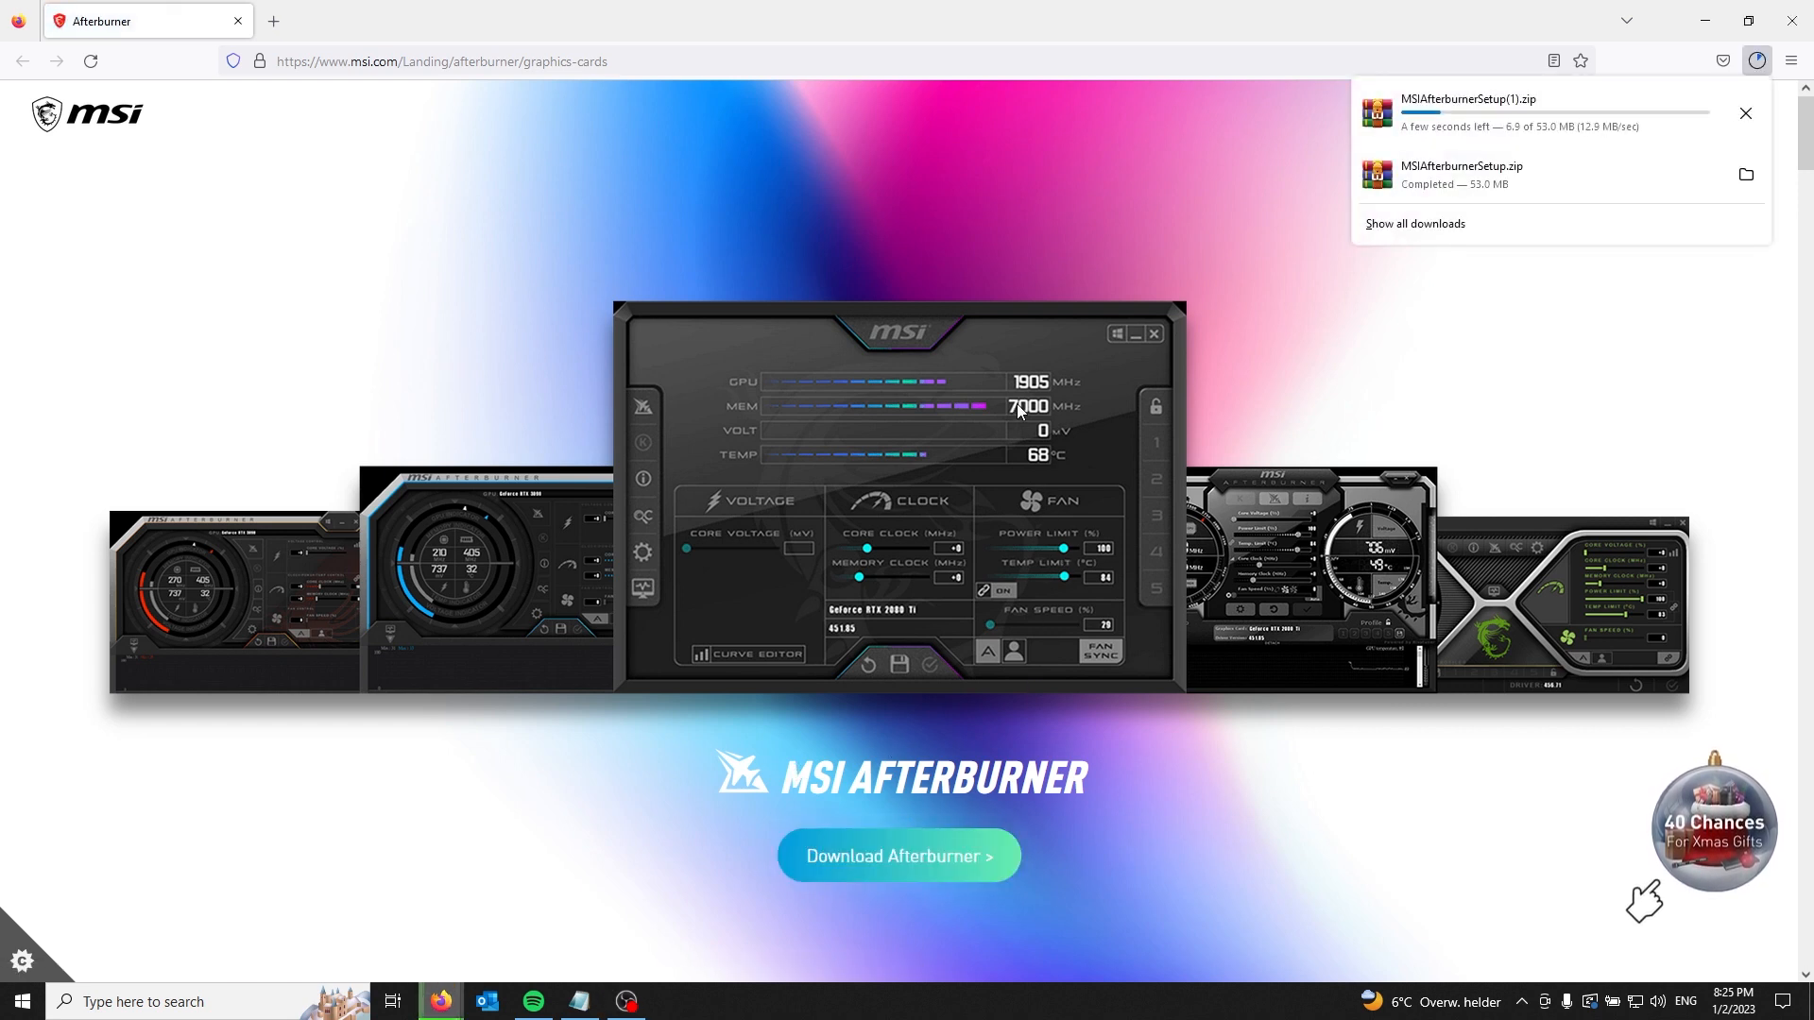
mouse_move(1258, 261)
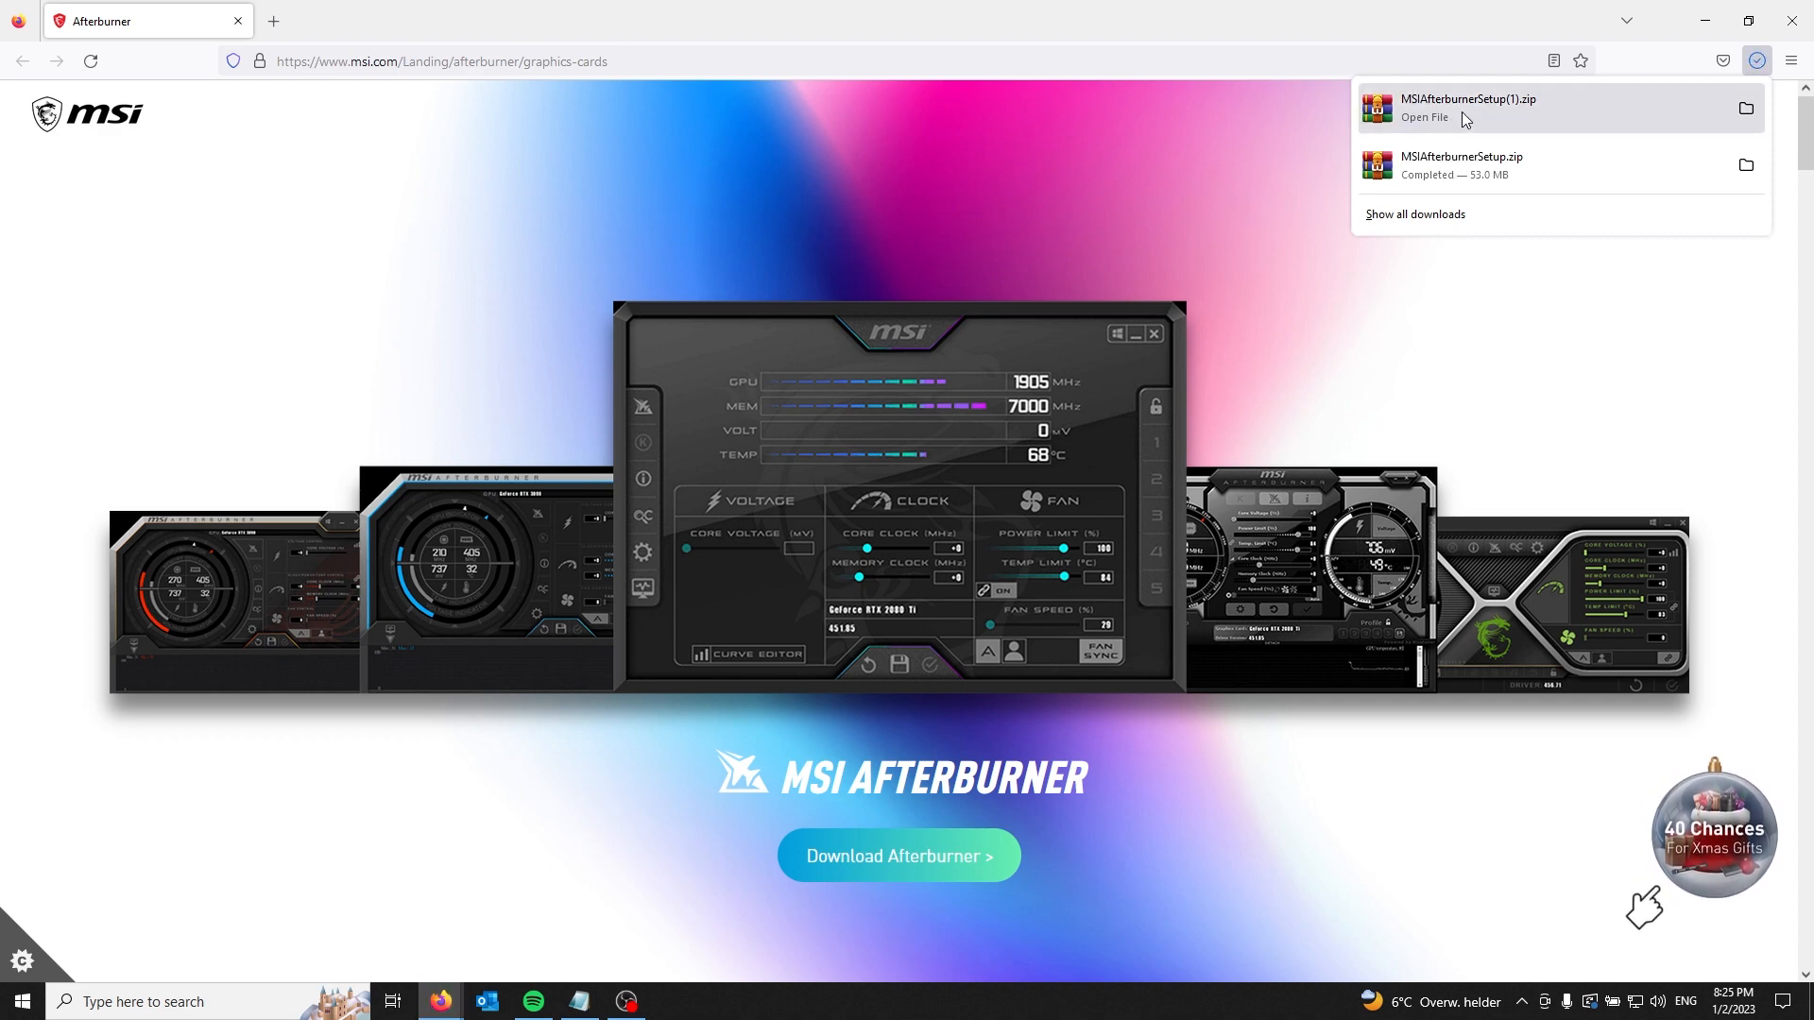
left_click(1425, 117)
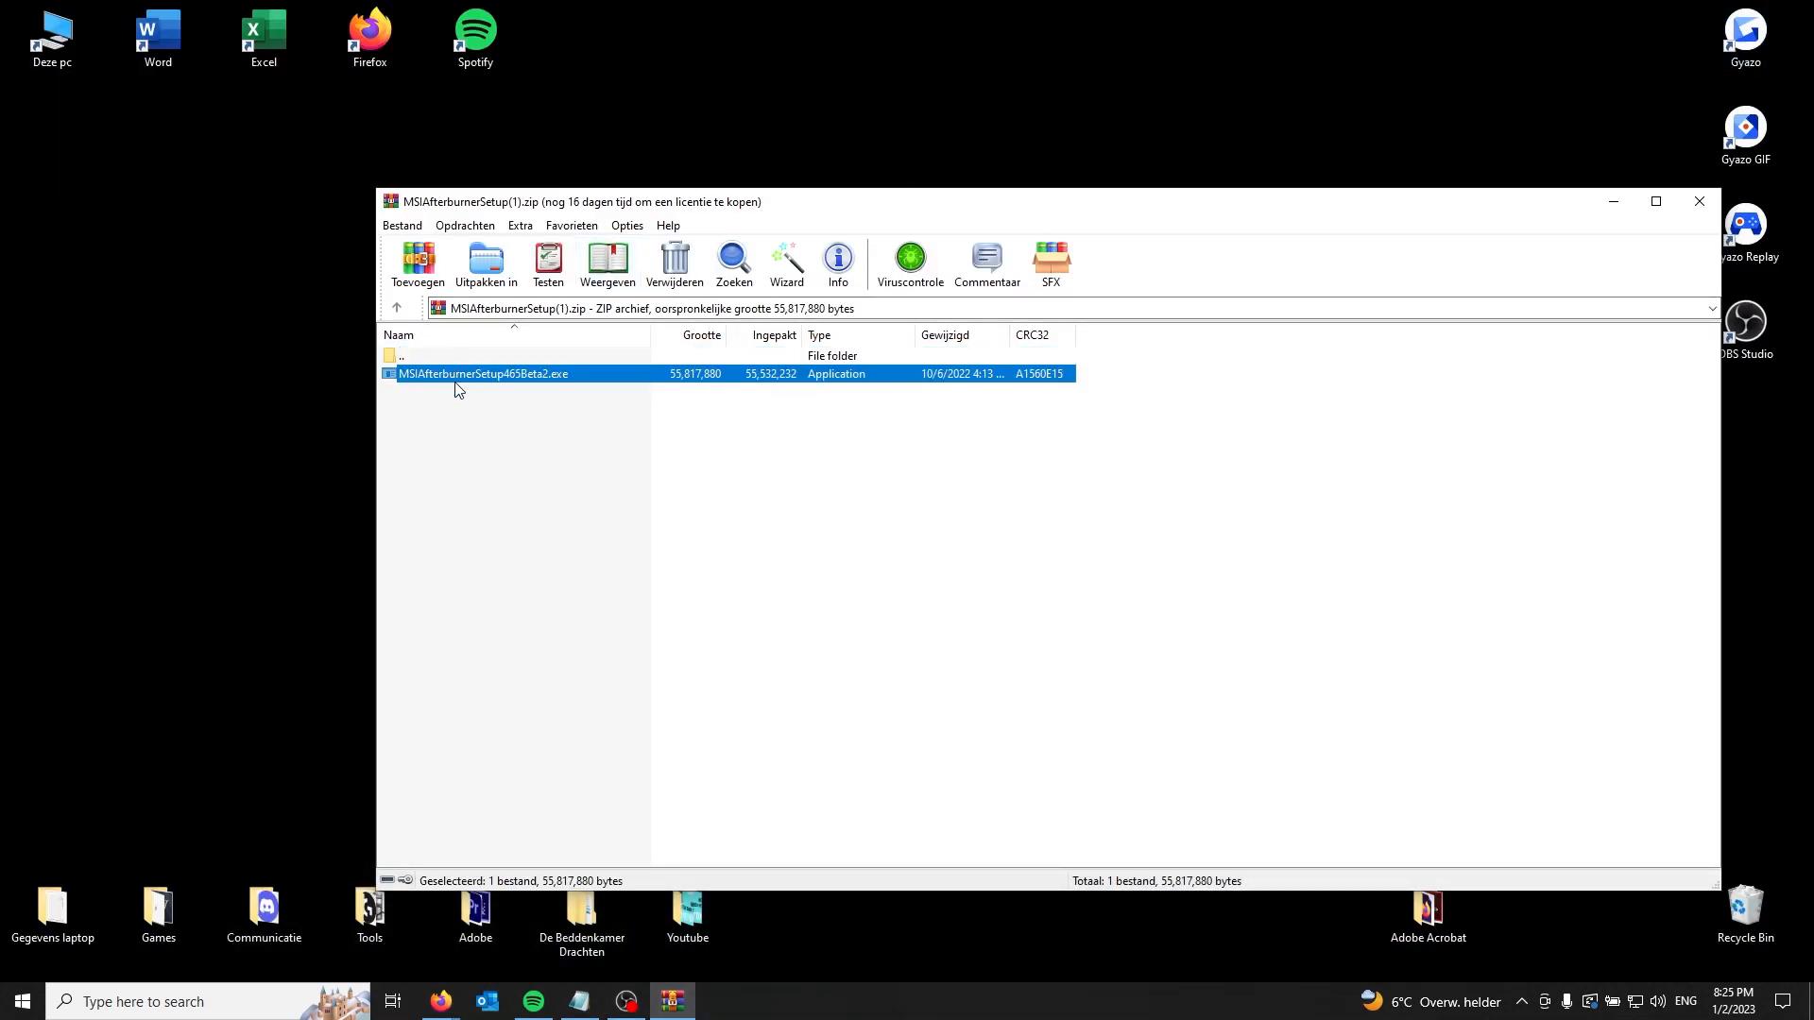
Extract MSIAfterburnerSetup465Beta2.exe from WinRAR onto the desktop and close the archive.
left_click(1697, 201)
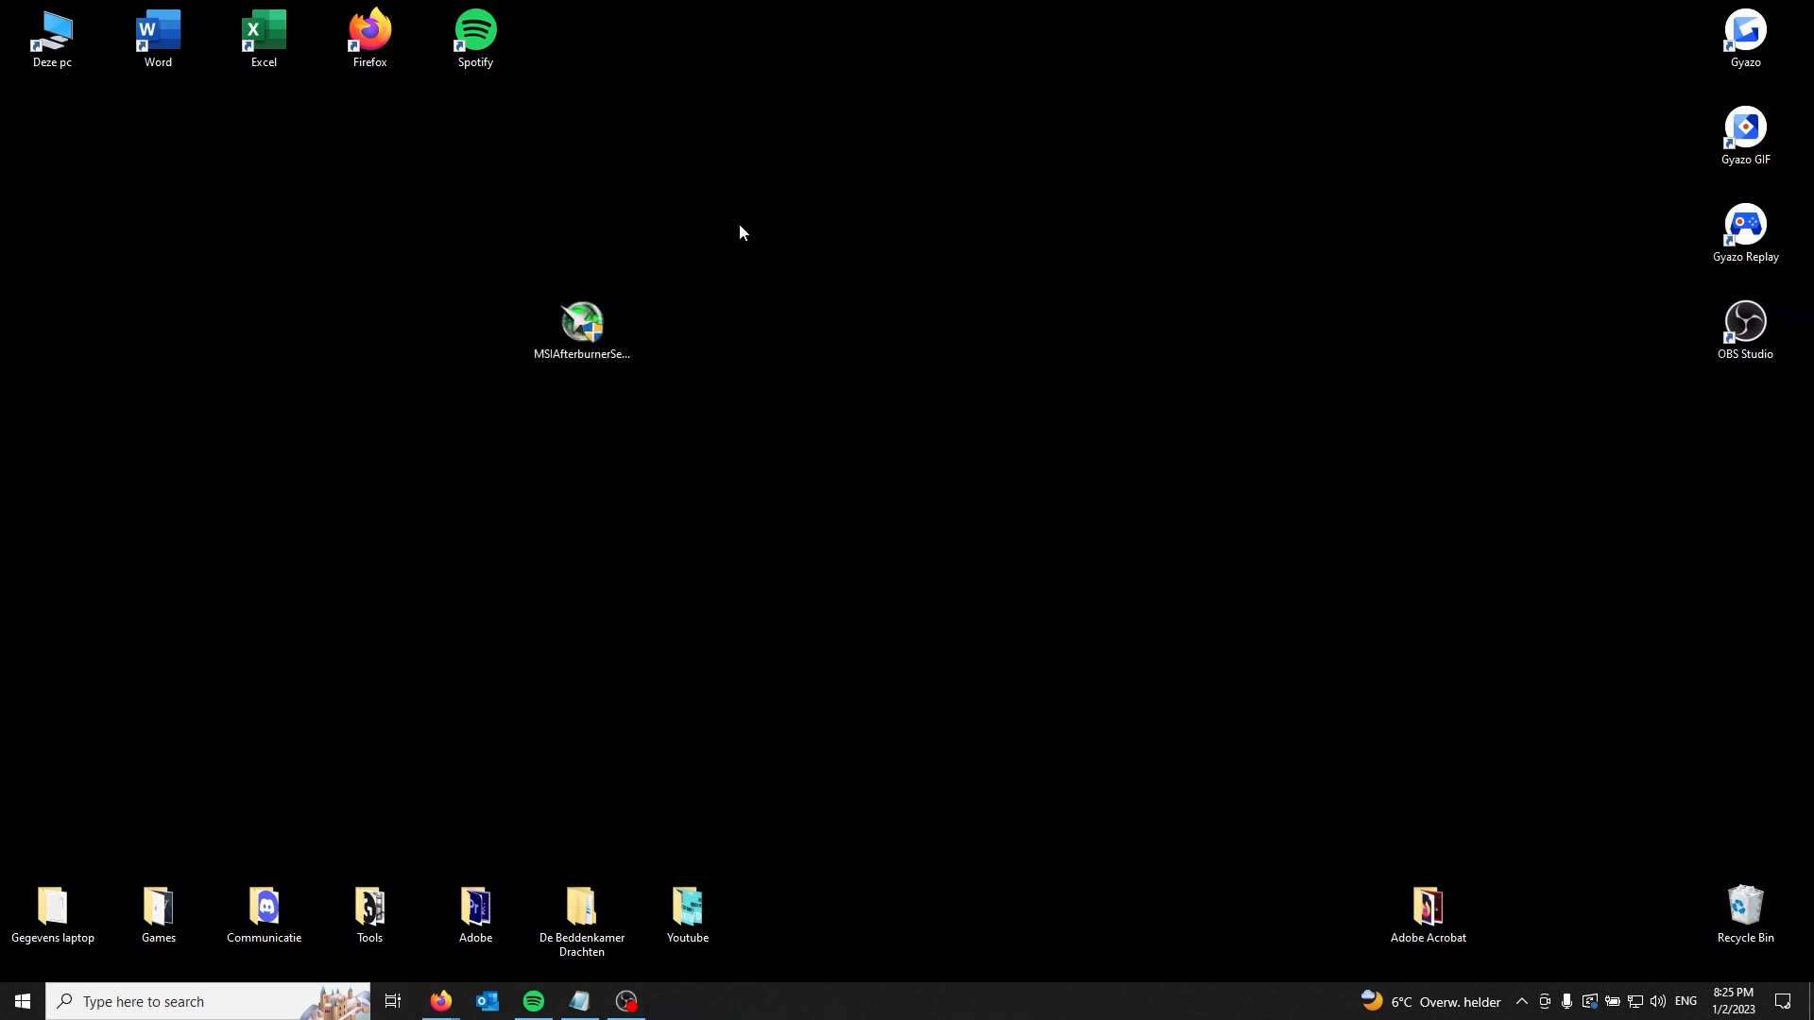
left_click(580, 327)
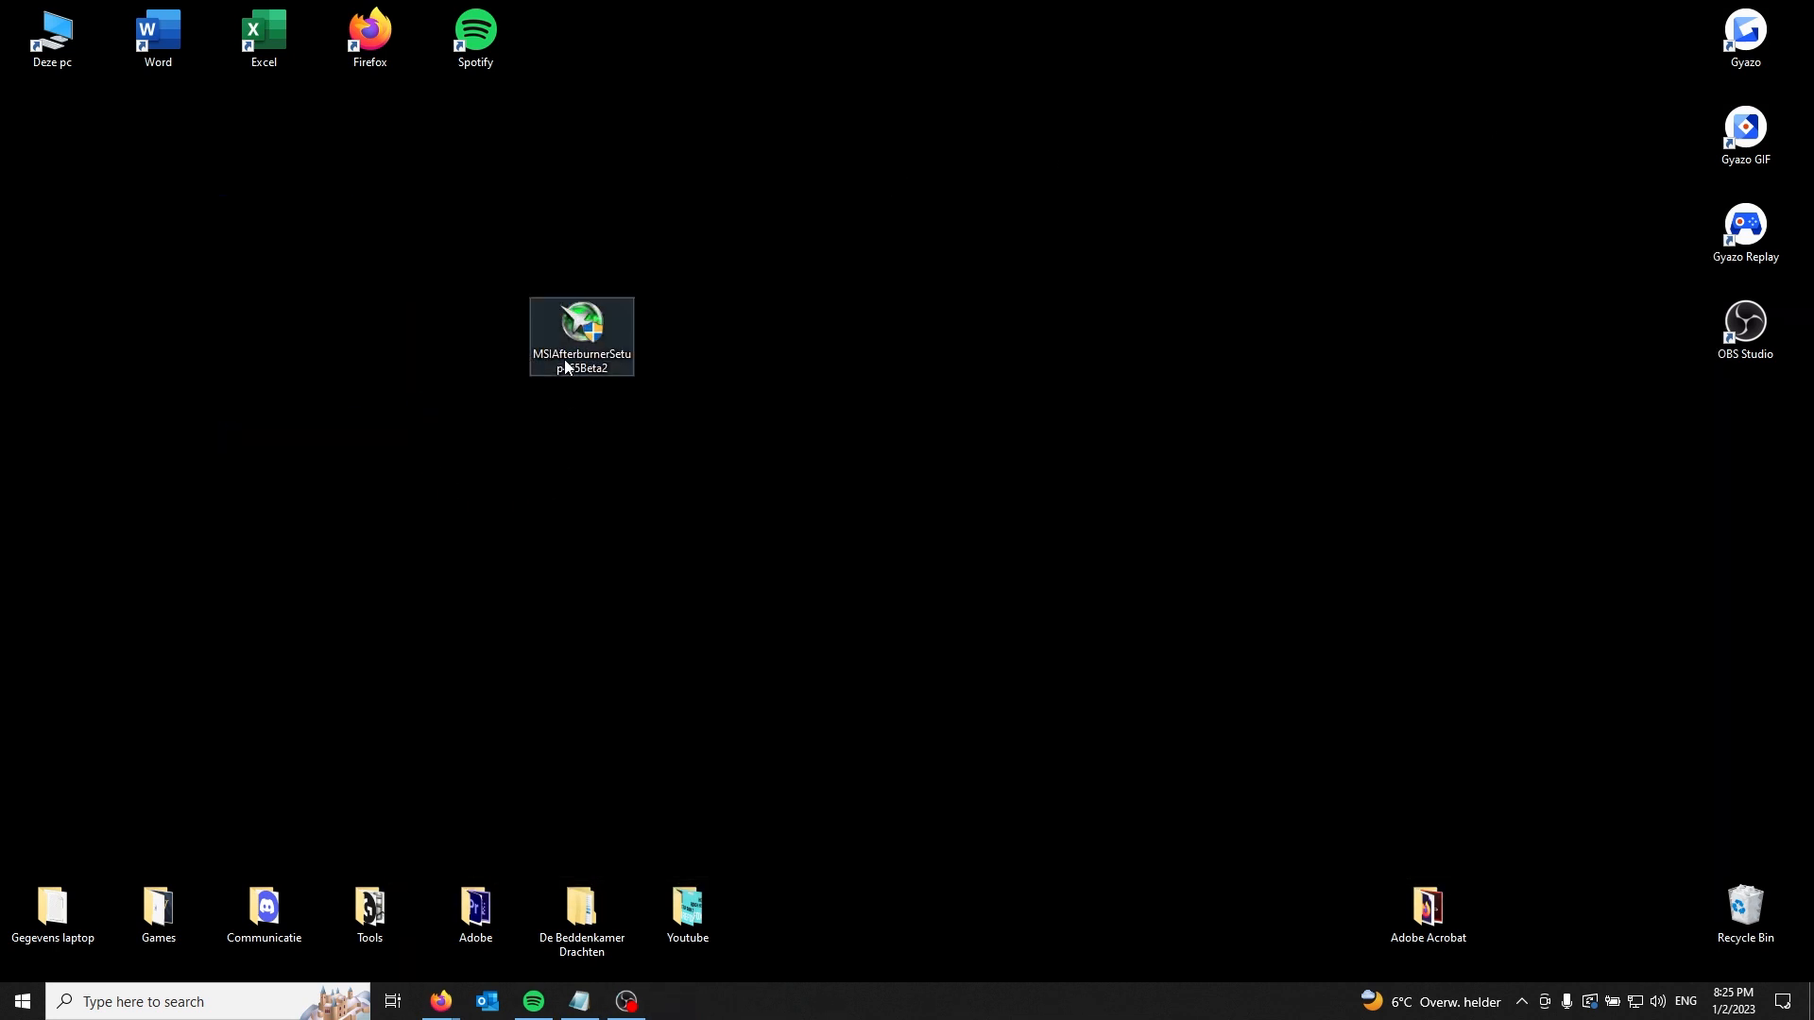
left_click(744, 521)
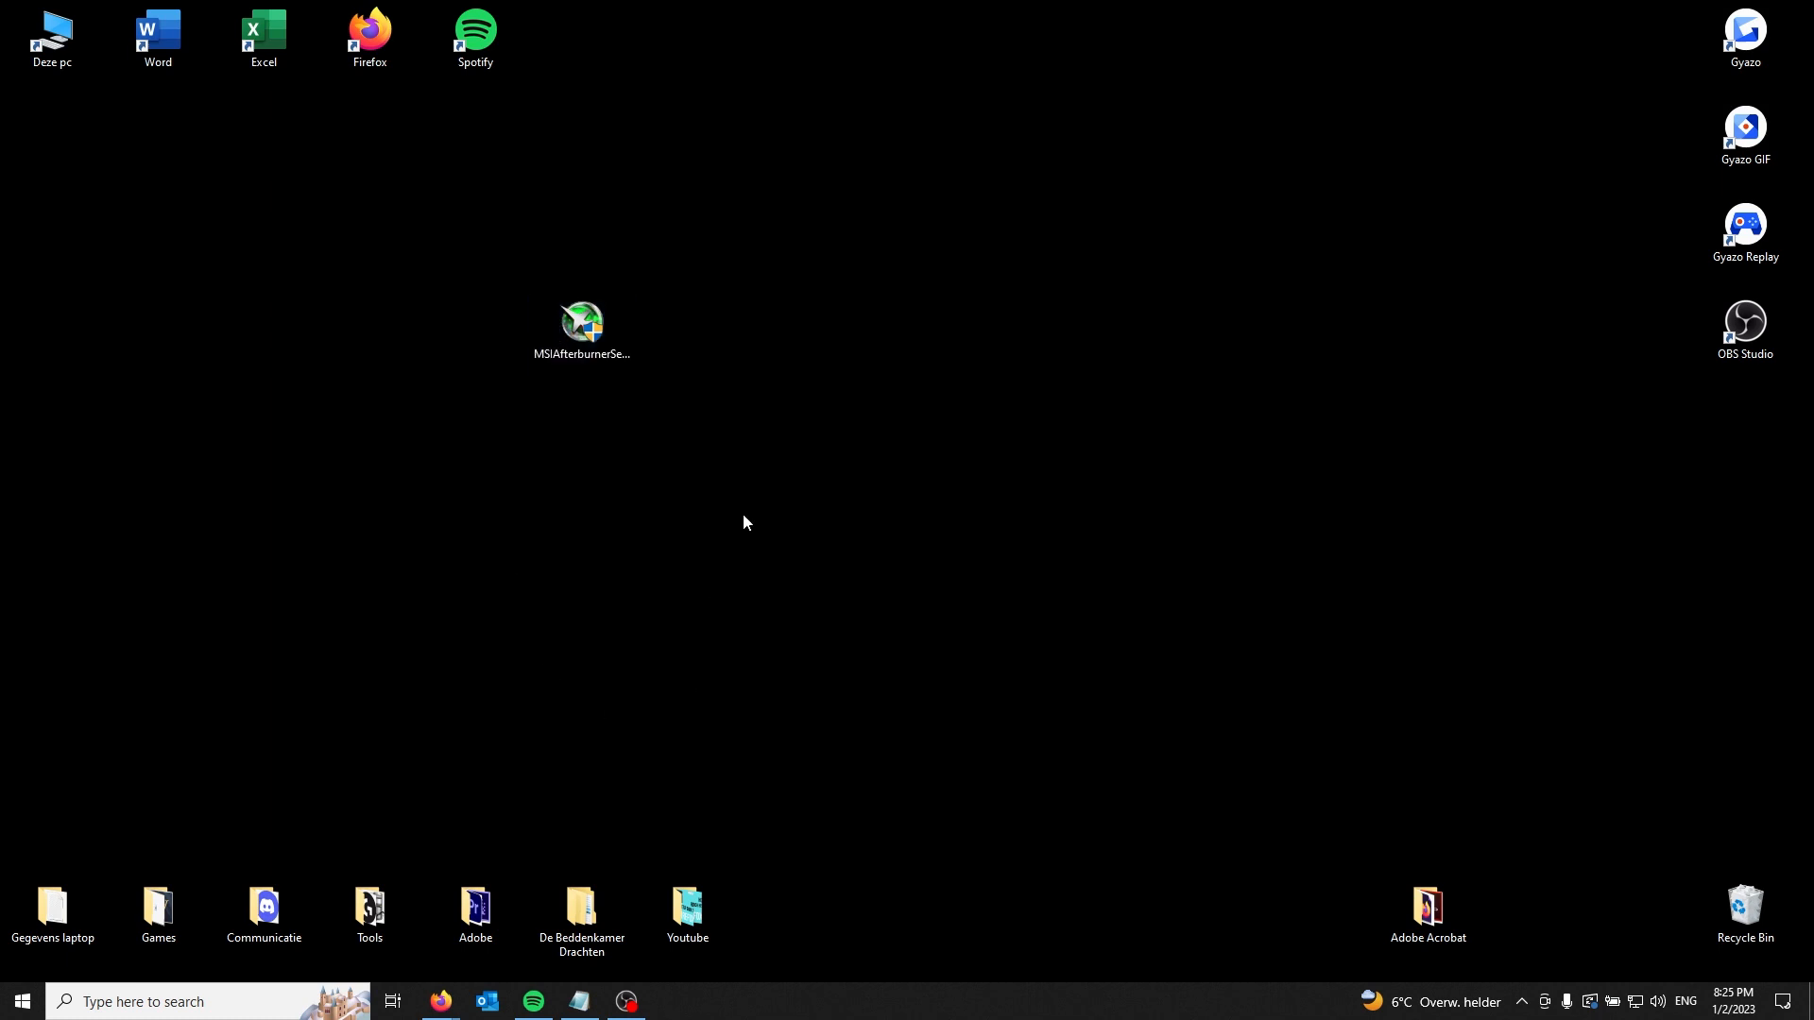
Start the installer in English and exclude RivaTuner Statistics Server from the components.
double_click(580, 323)
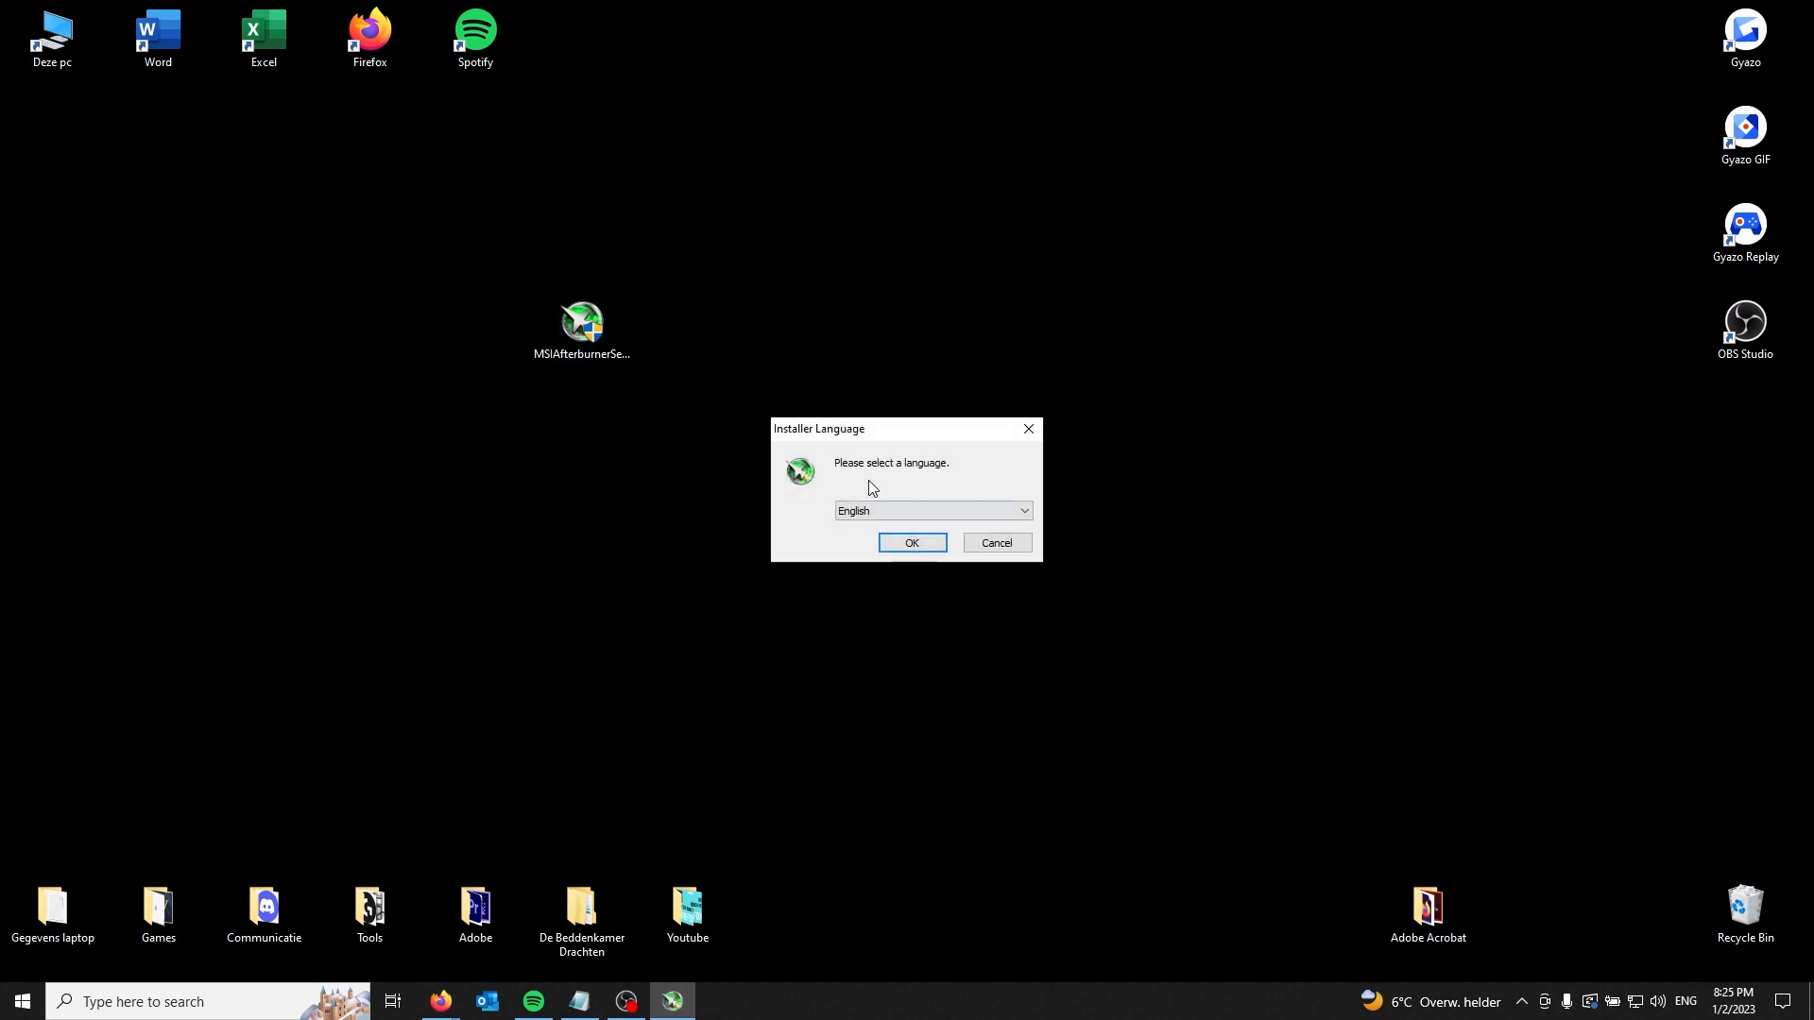
left_click(911, 542)
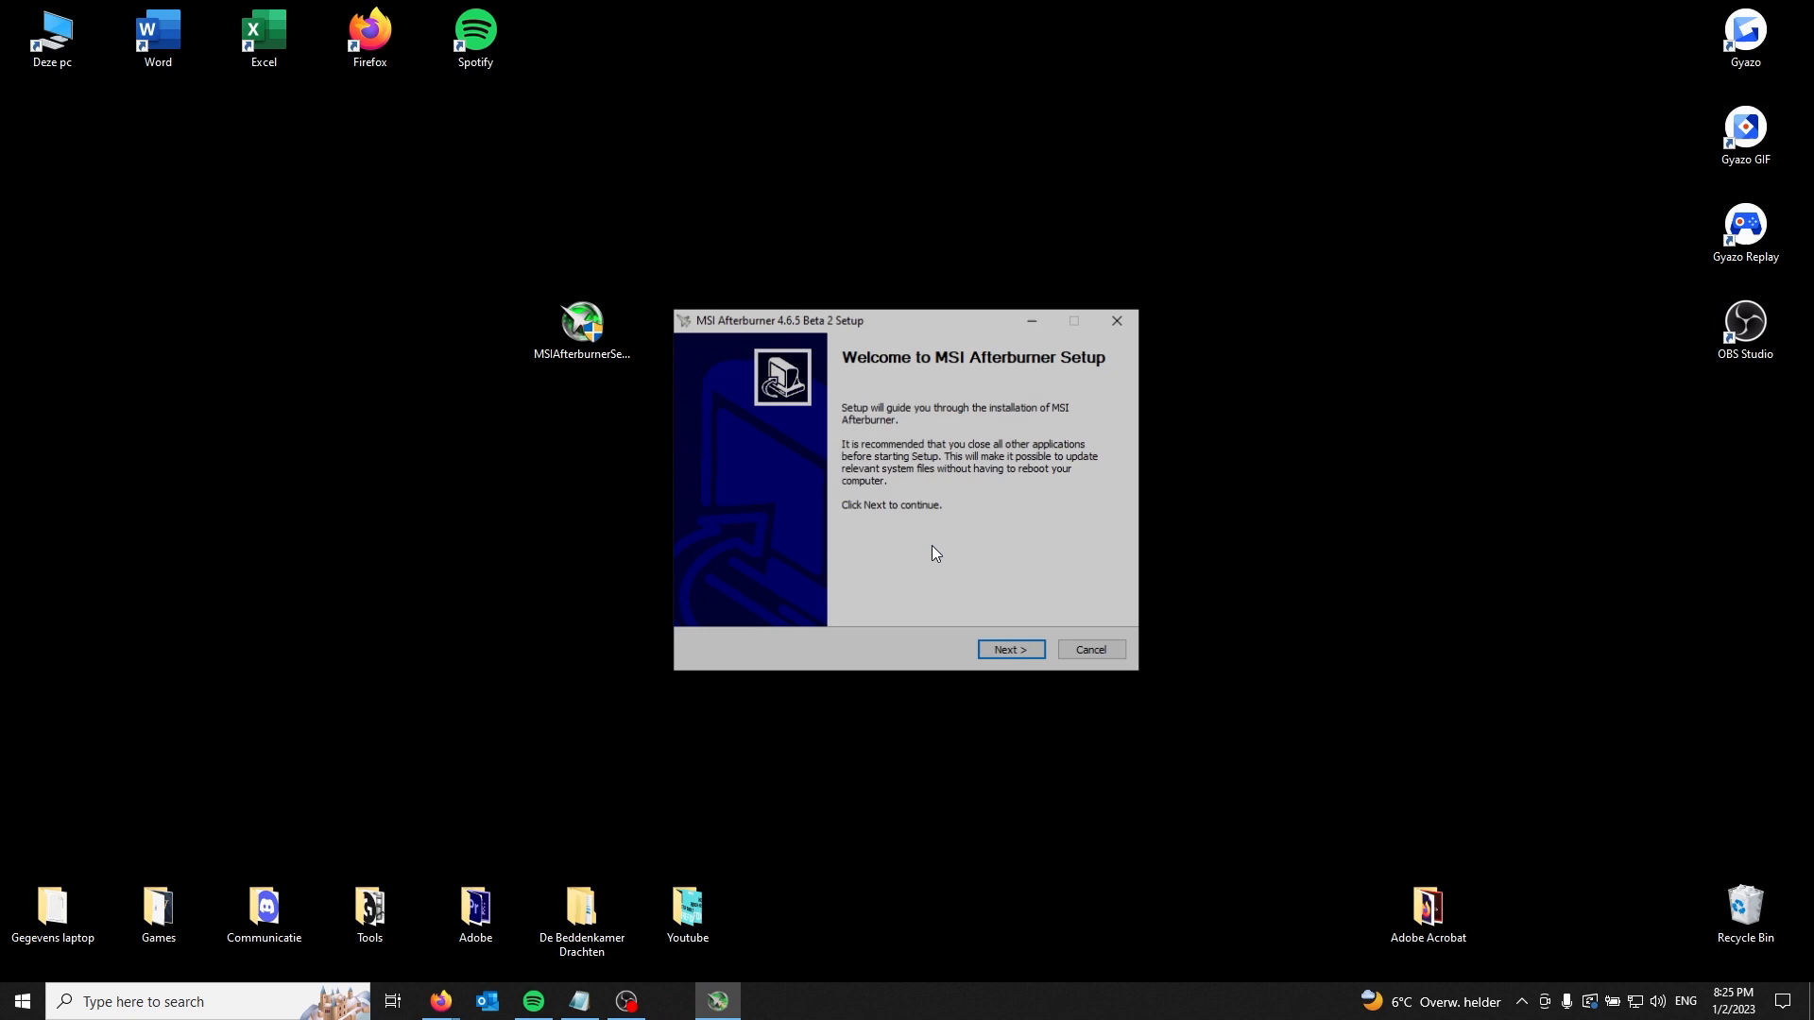
left_click(1007, 648)
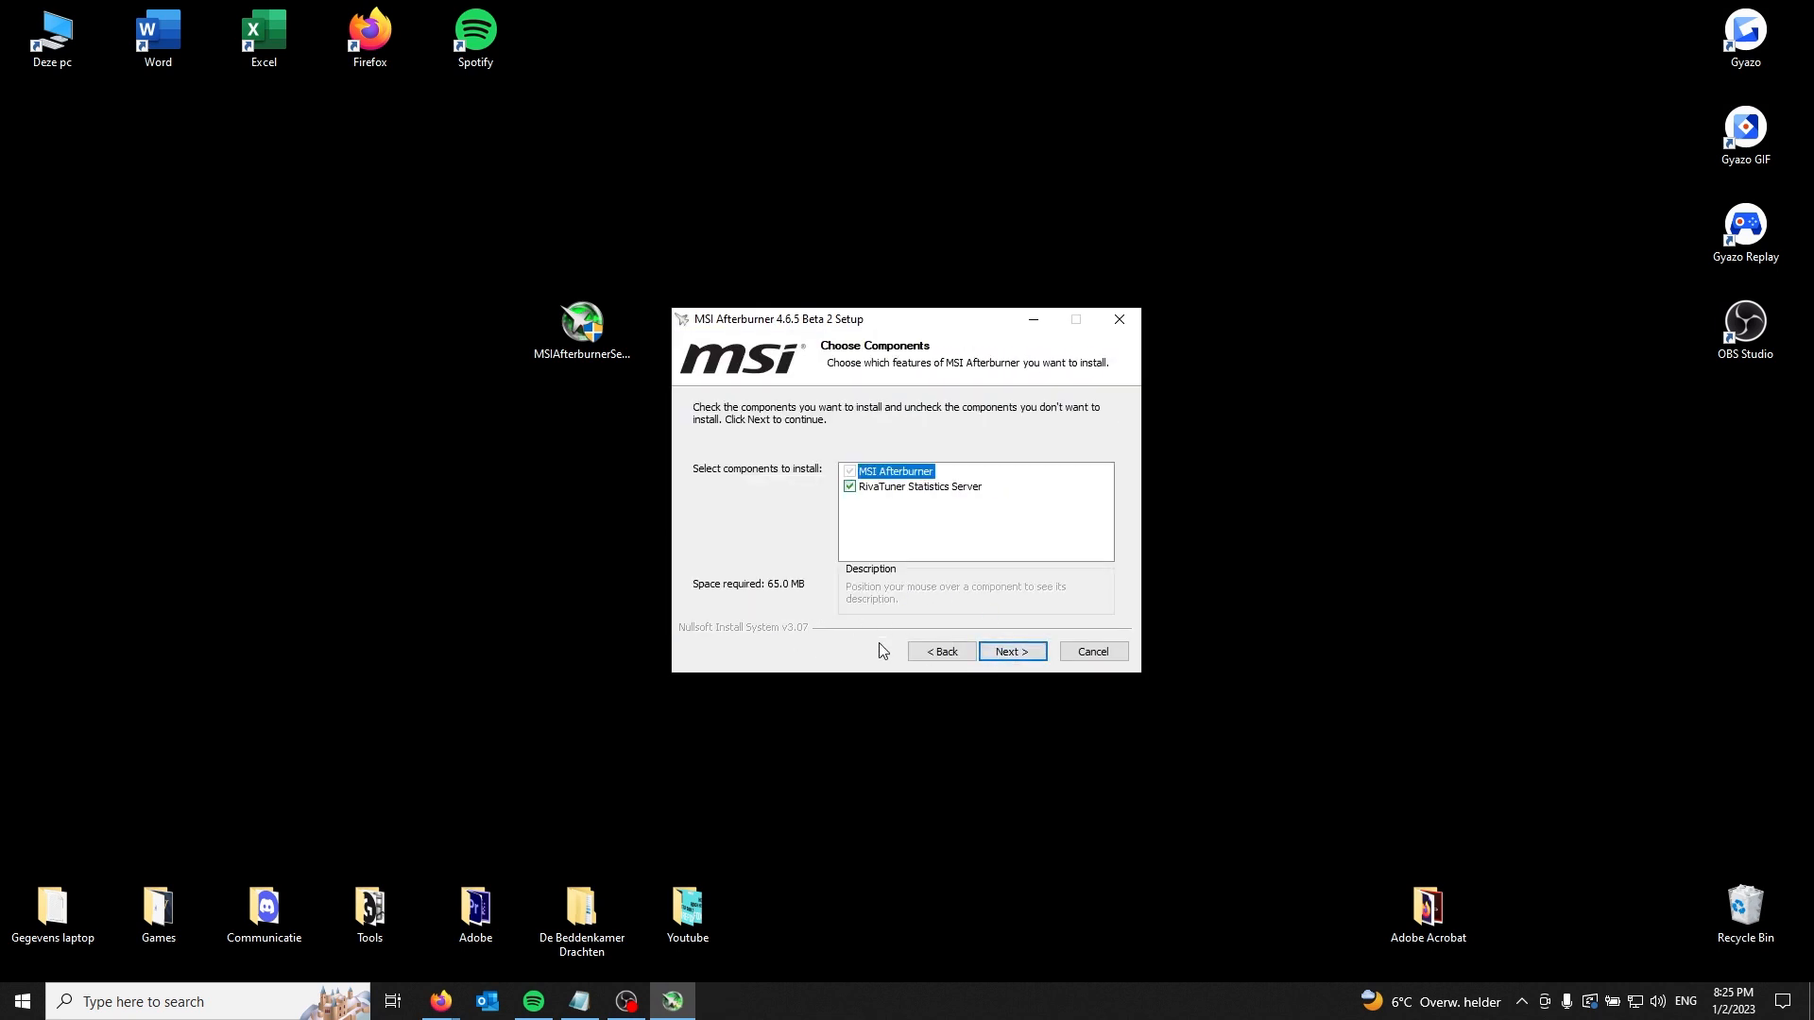
left_click(848, 486)
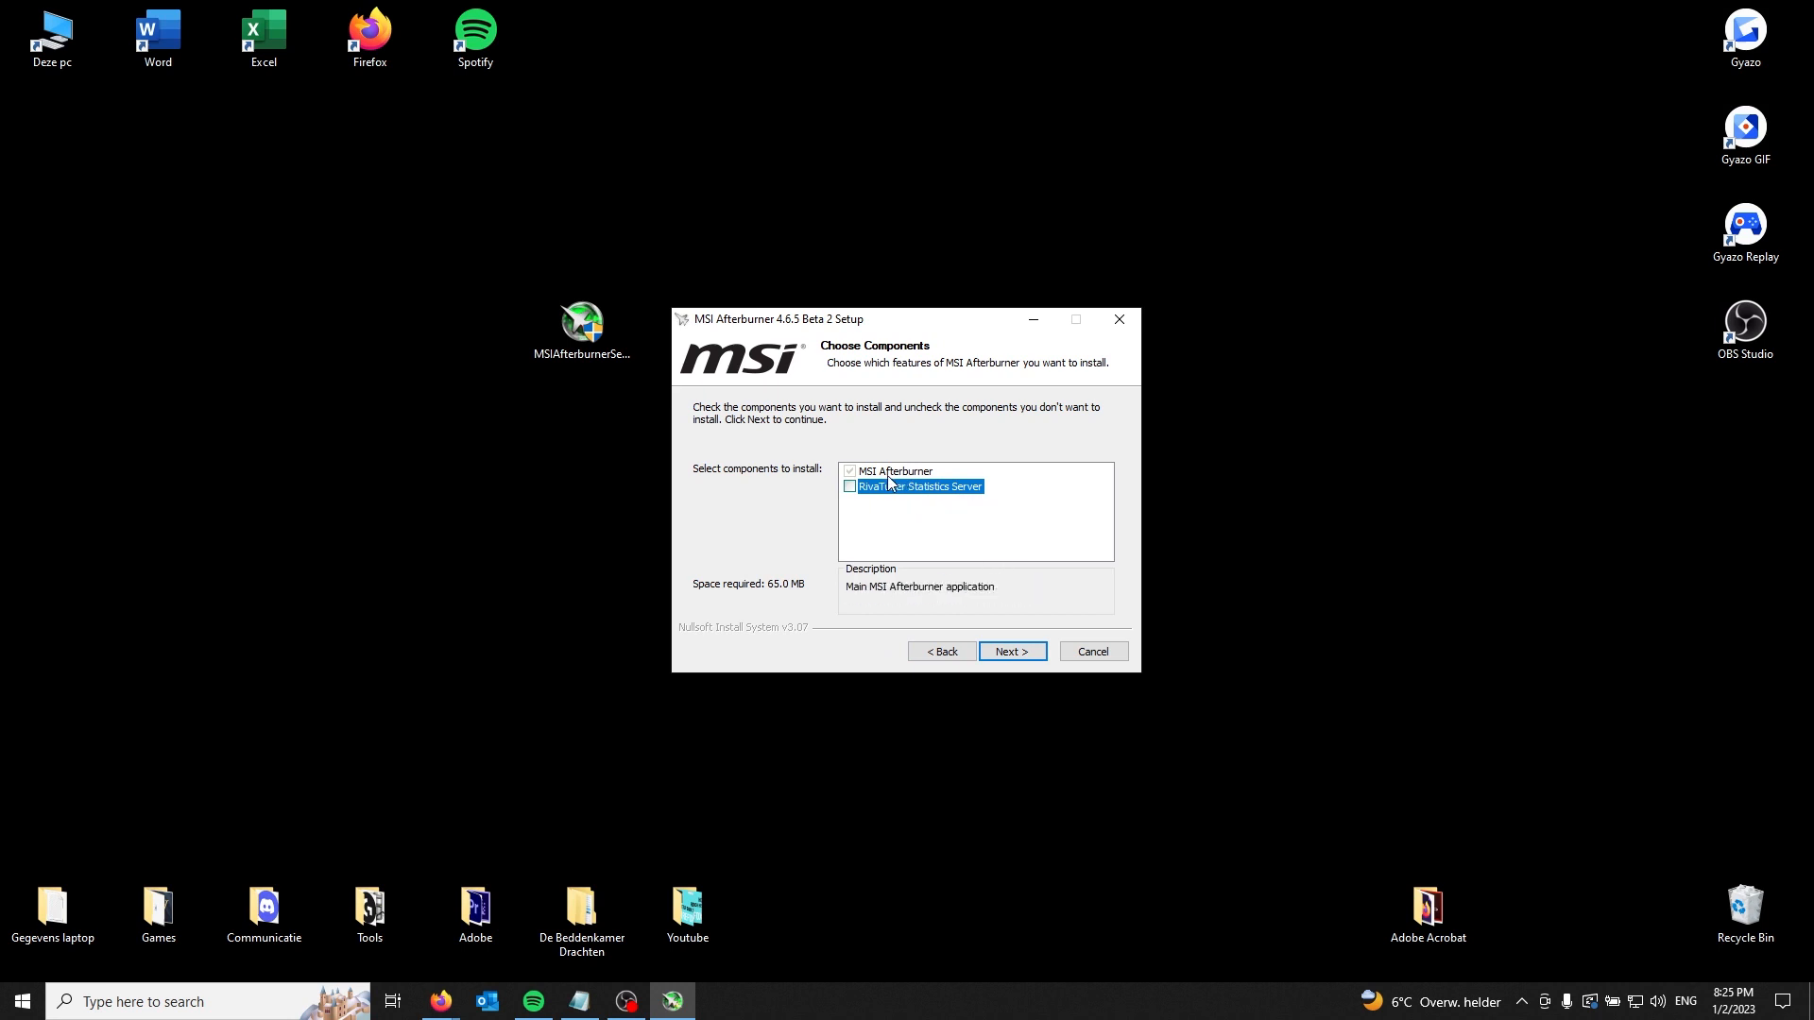
Install to the default folder and shortcuts, skip the readme, and finish launching Afterburner.
left_click(1009, 650)
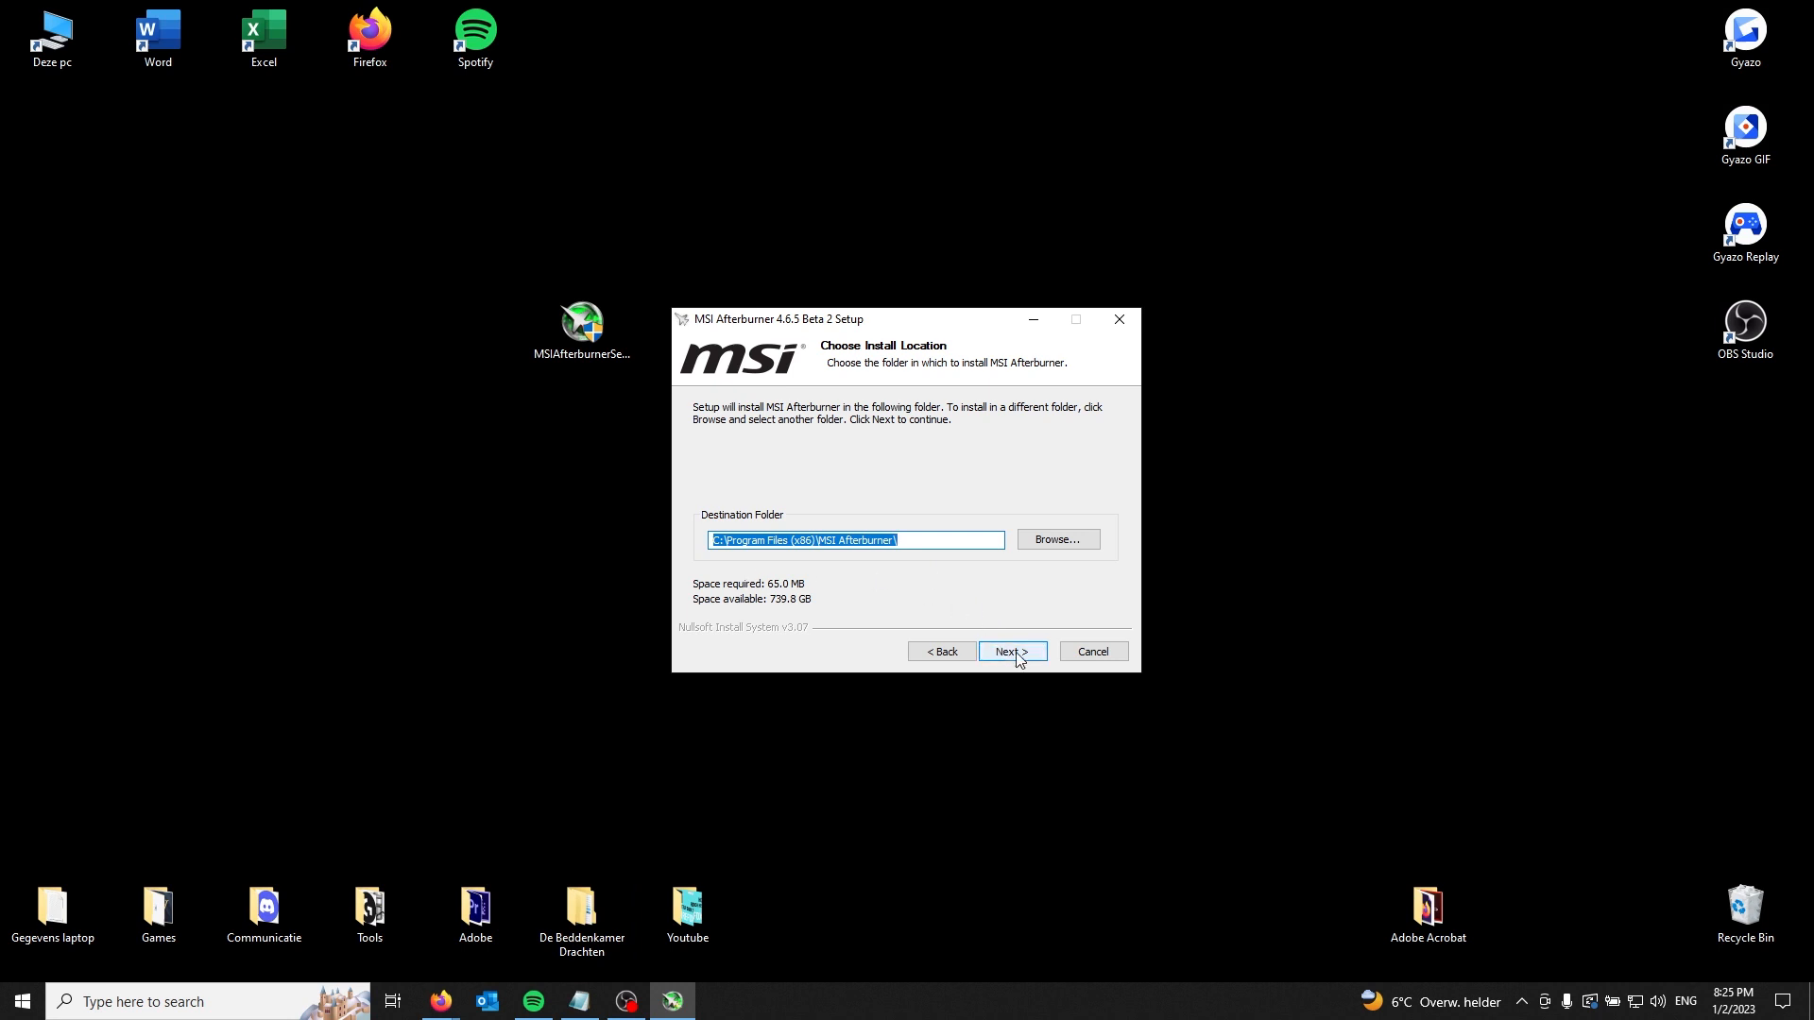
left_click(1009, 652)
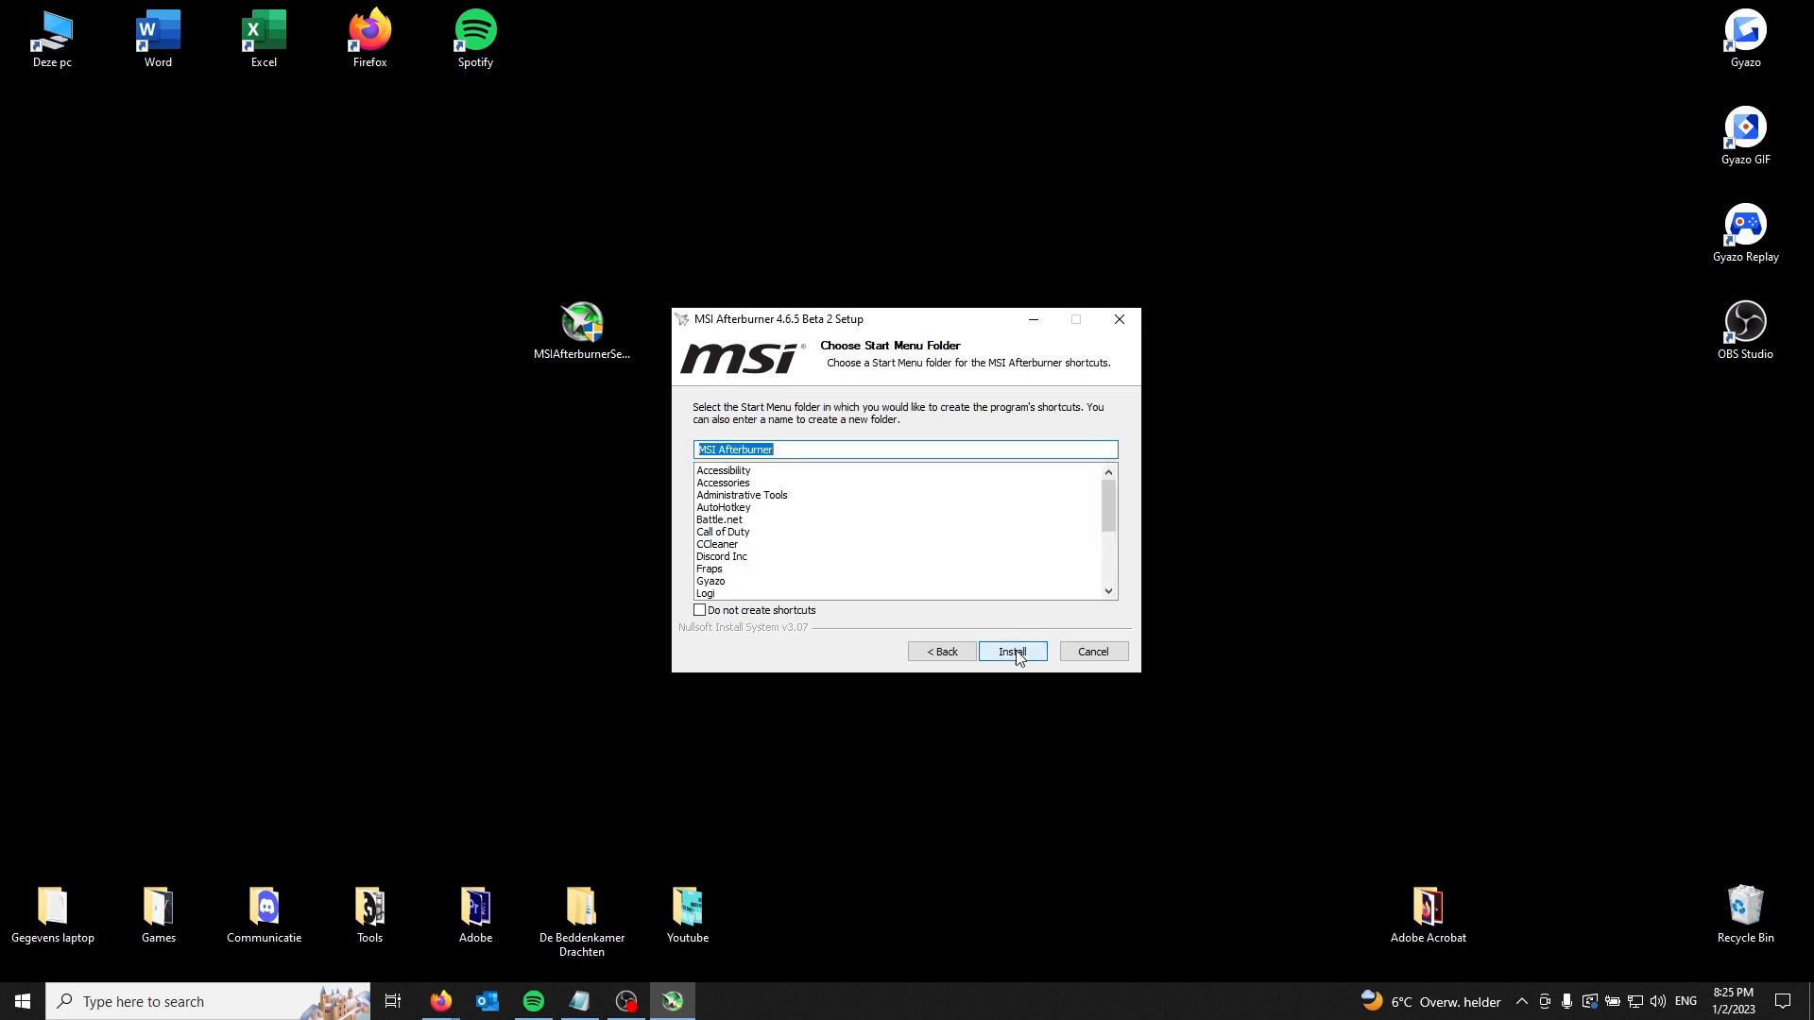
left_click(1009, 652)
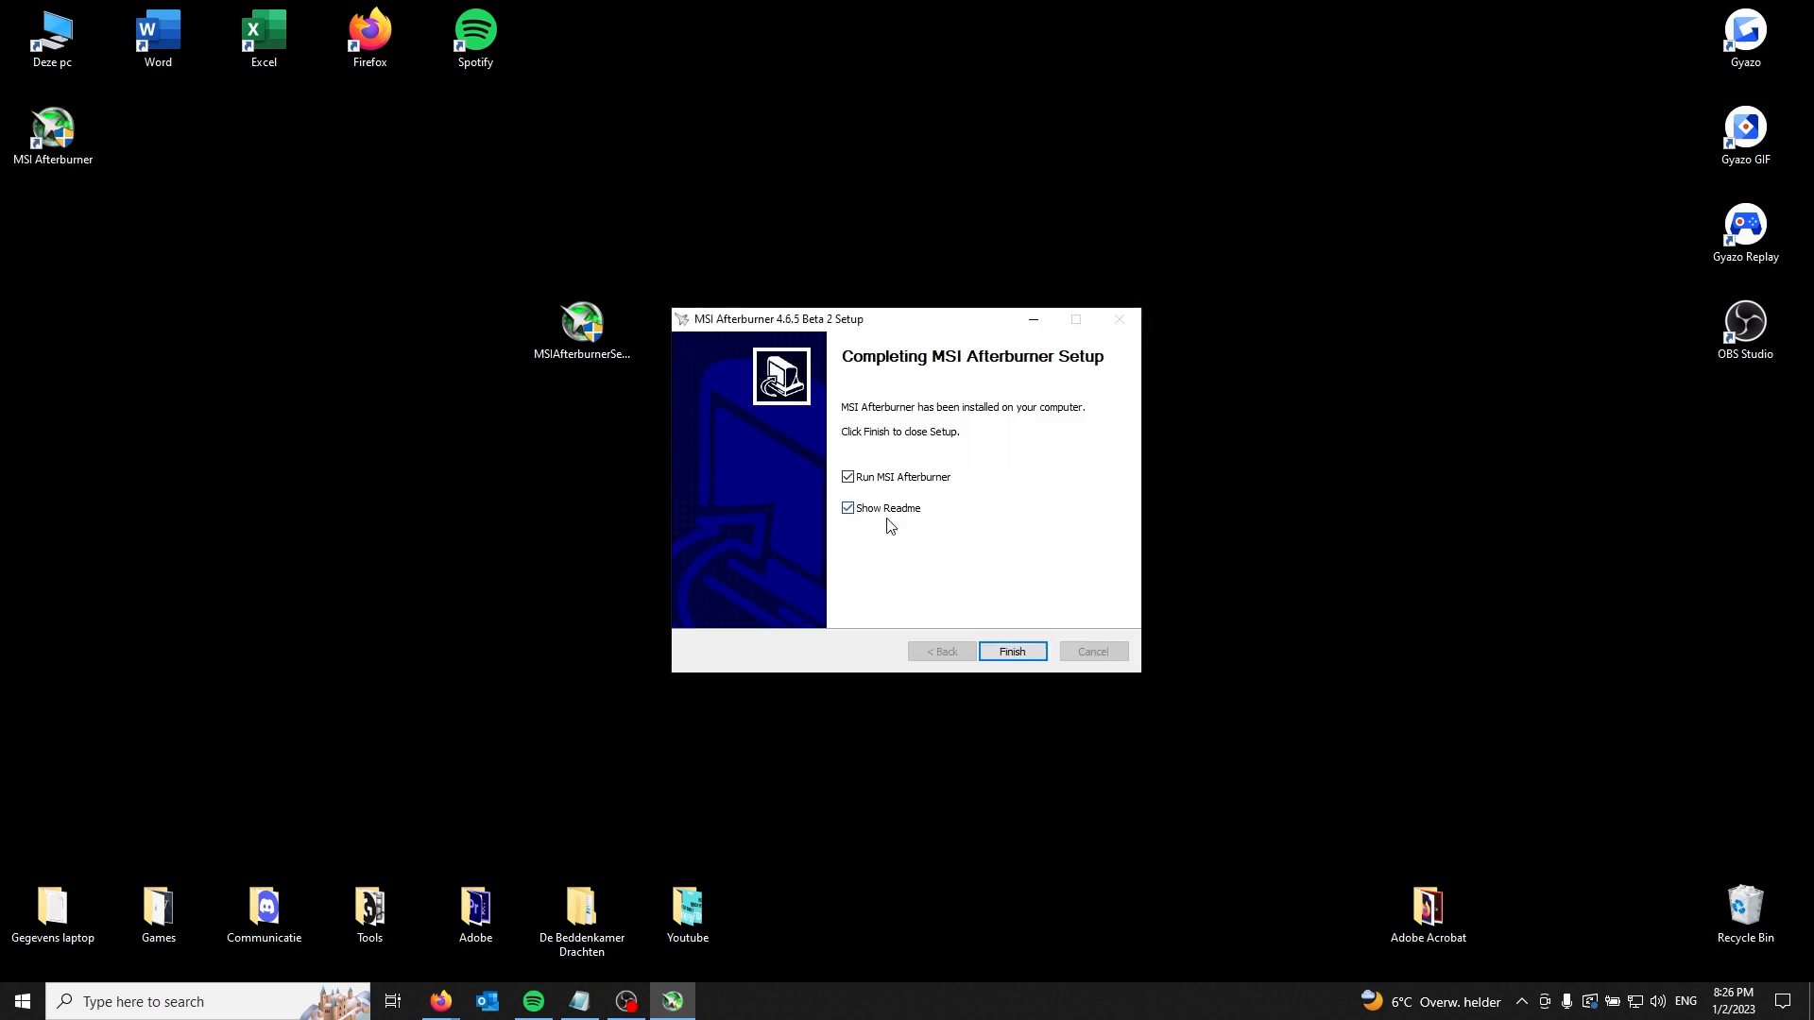
left_click(846, 508)
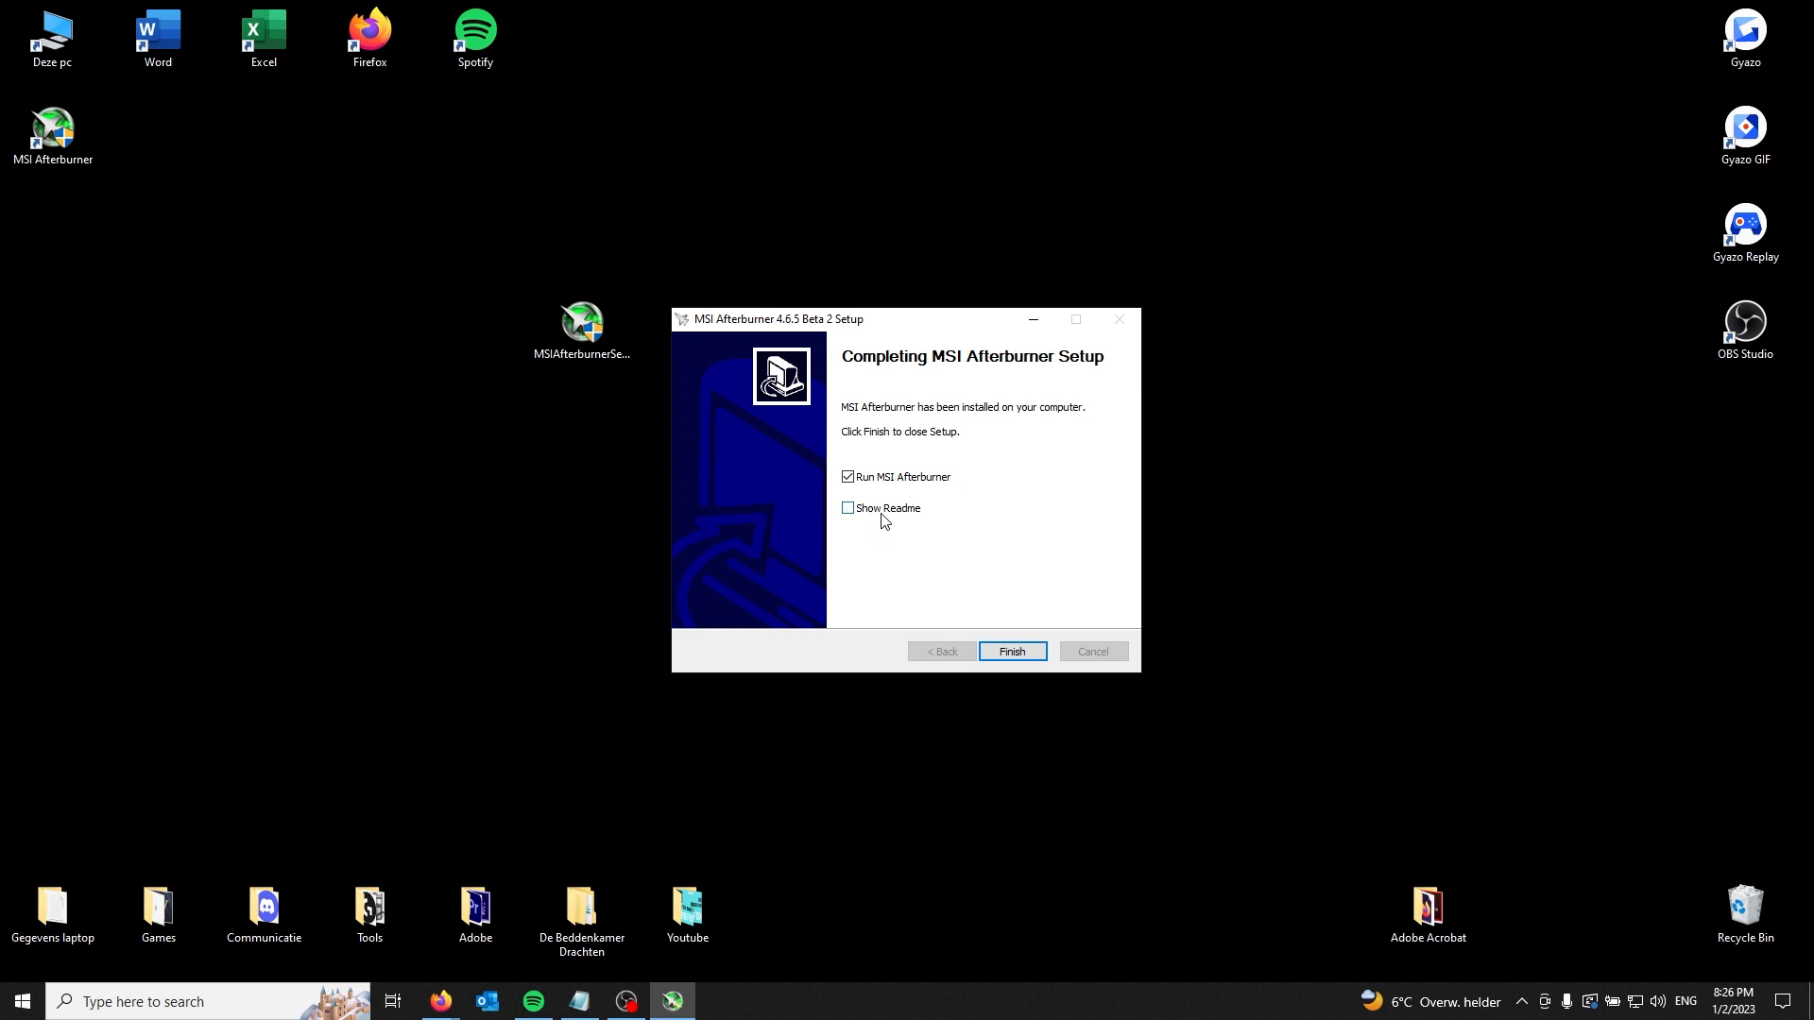
mouse_move(890, 495)
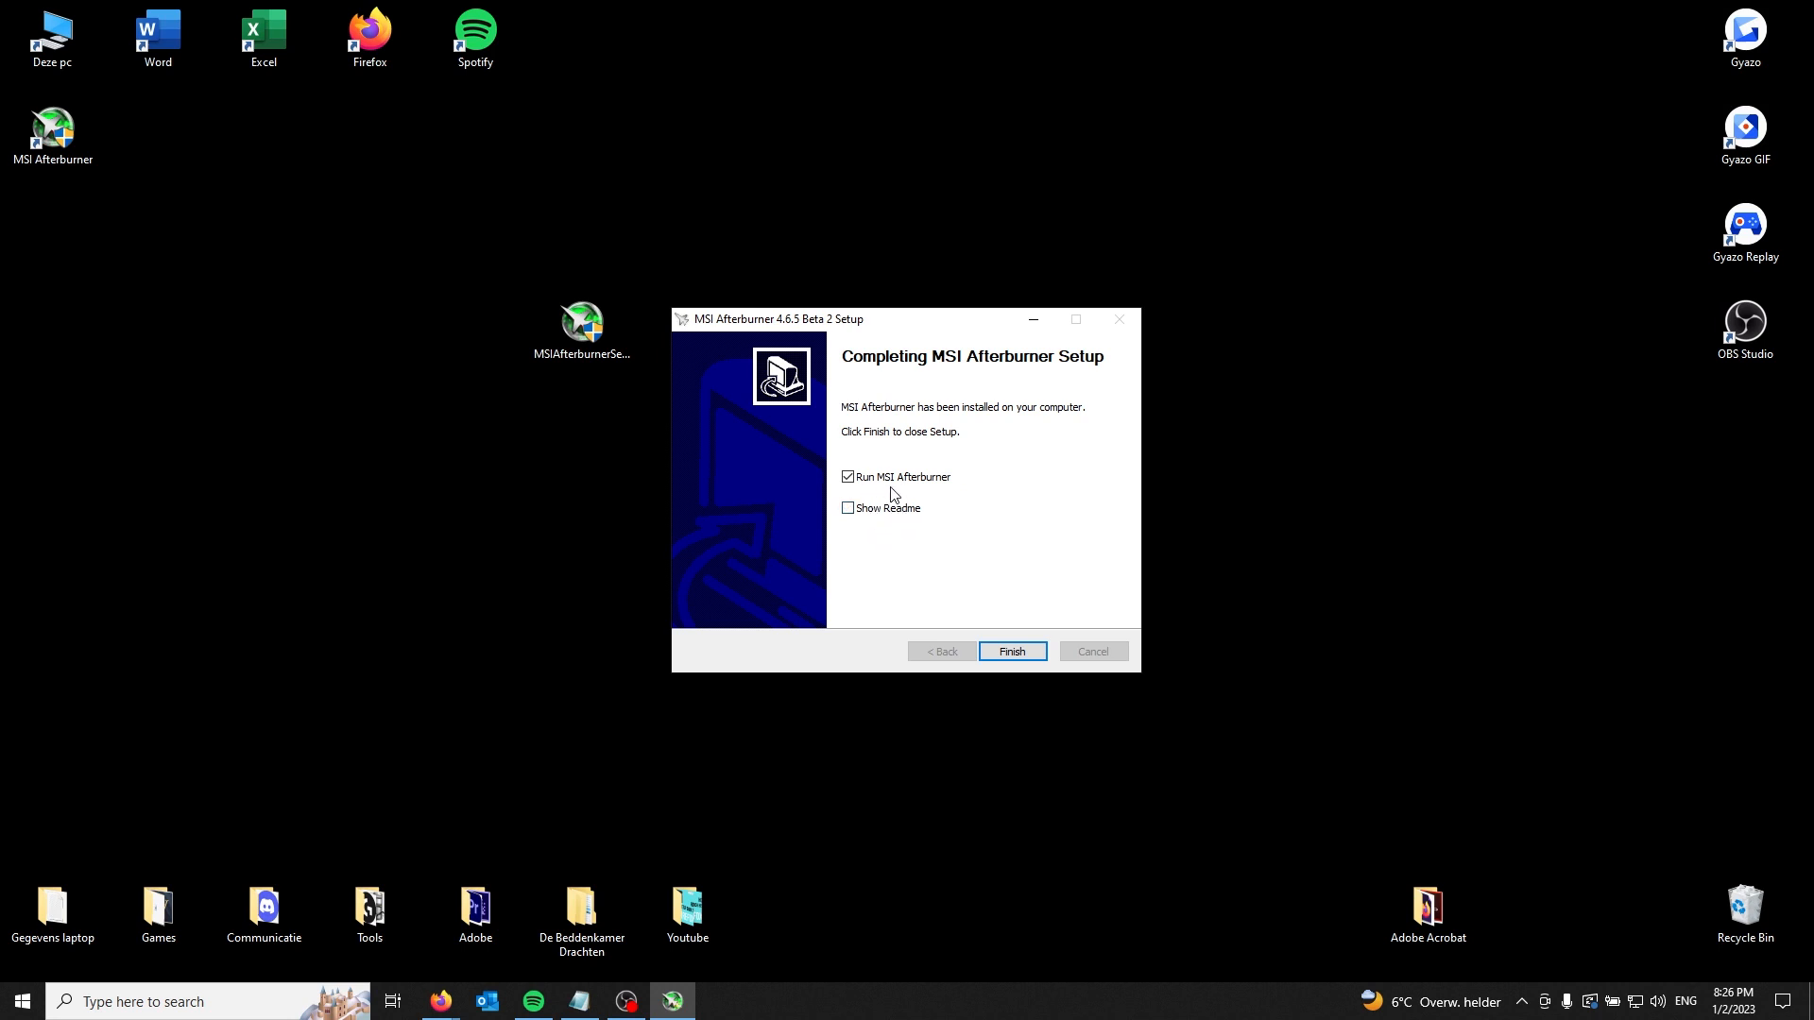
left_click(1009, 650)
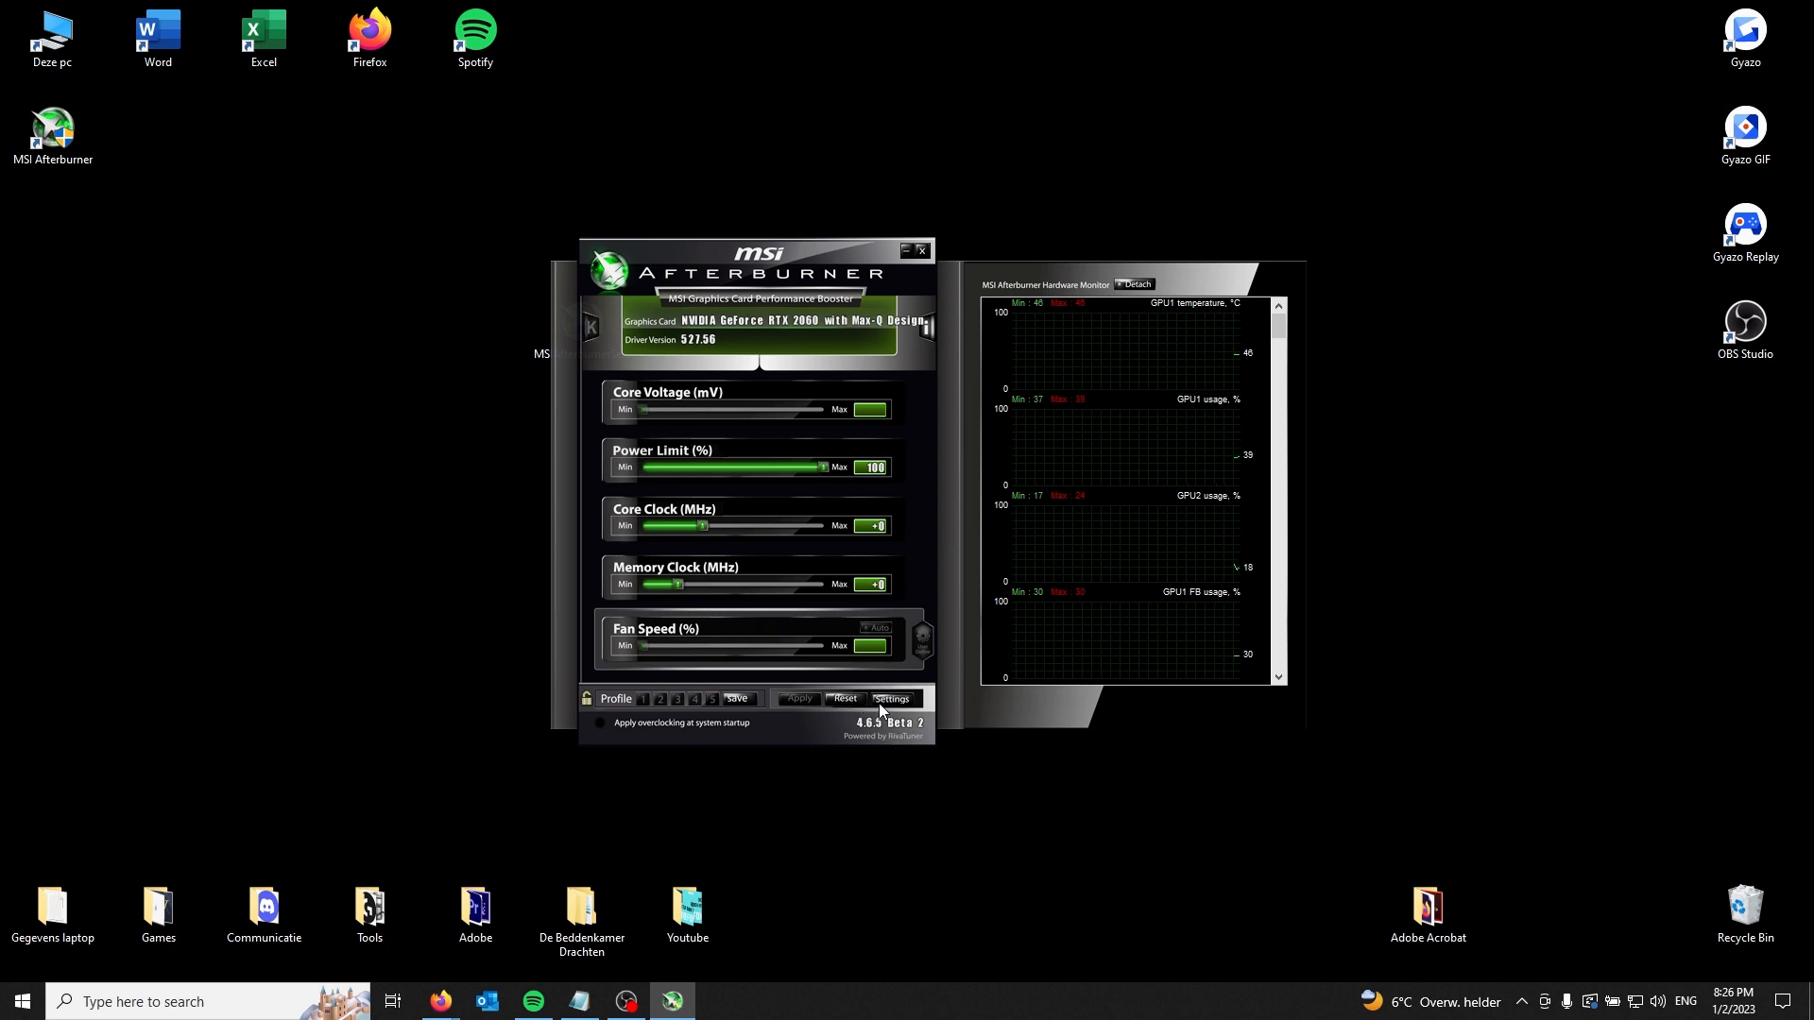
In Afterburner properties, select the Default MSI Afterburner v2 skin and apply it.
left_click(888, 697)
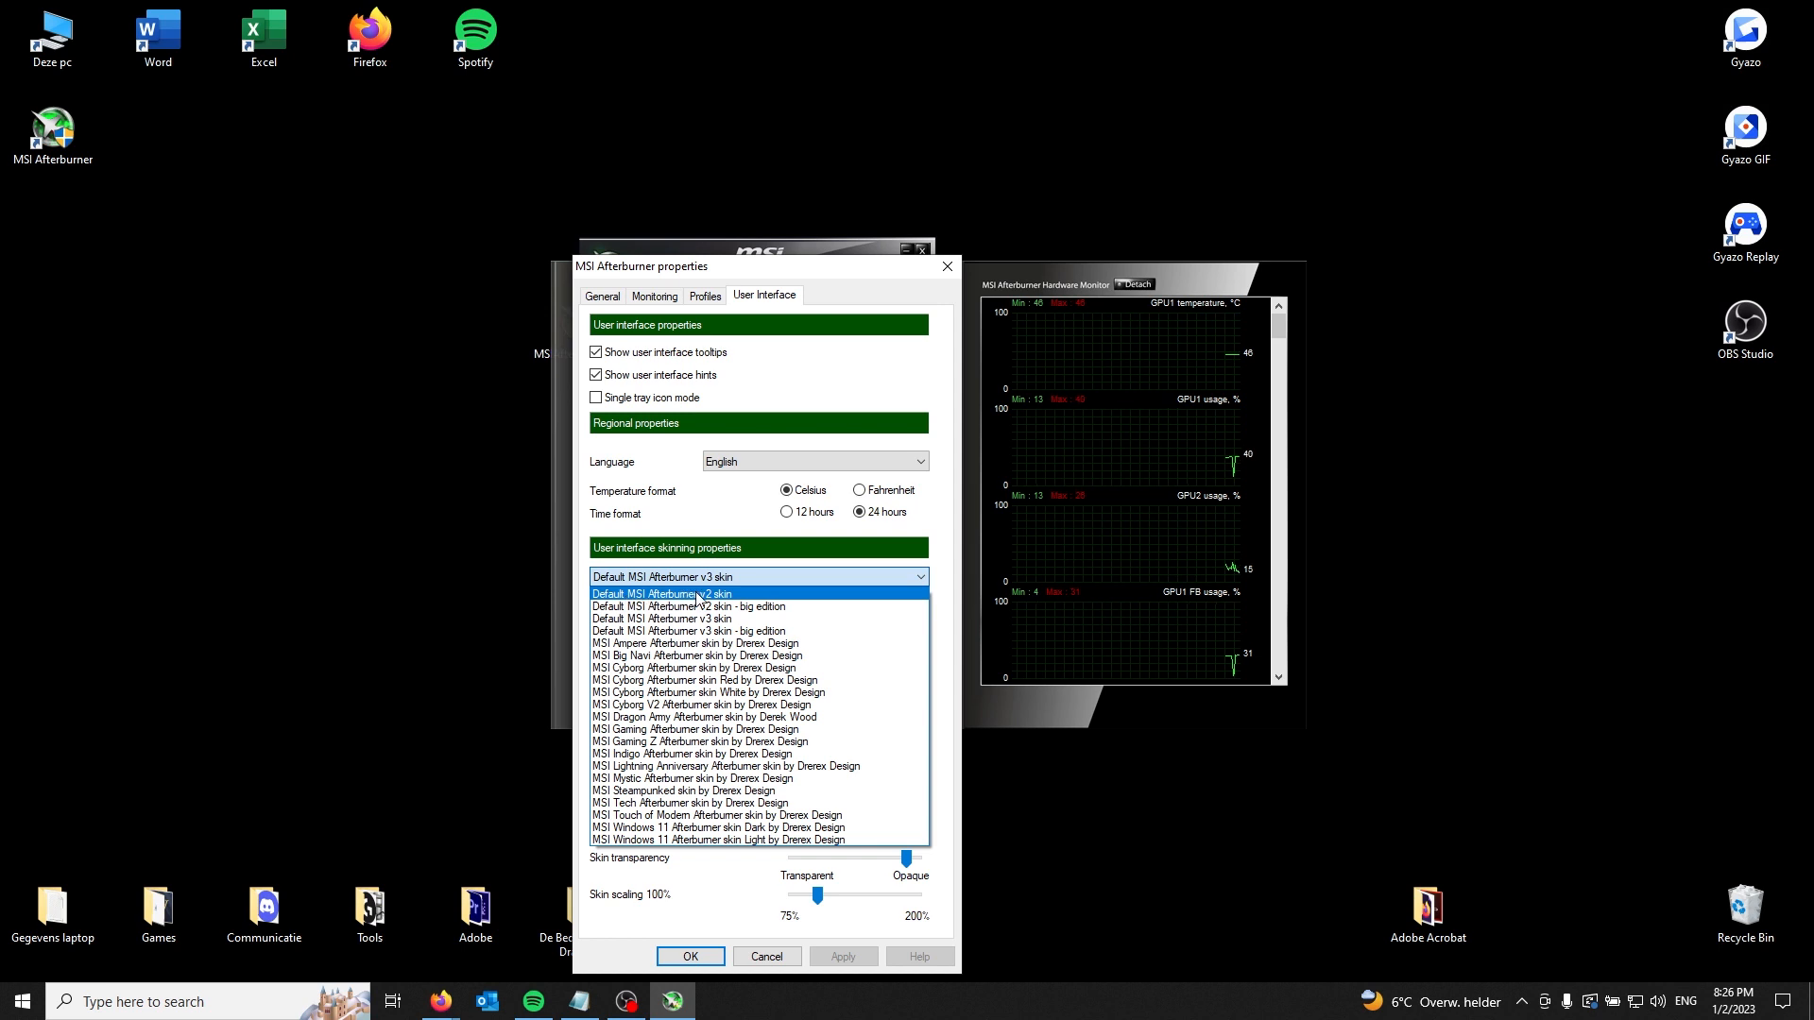
left_click(662, 593)
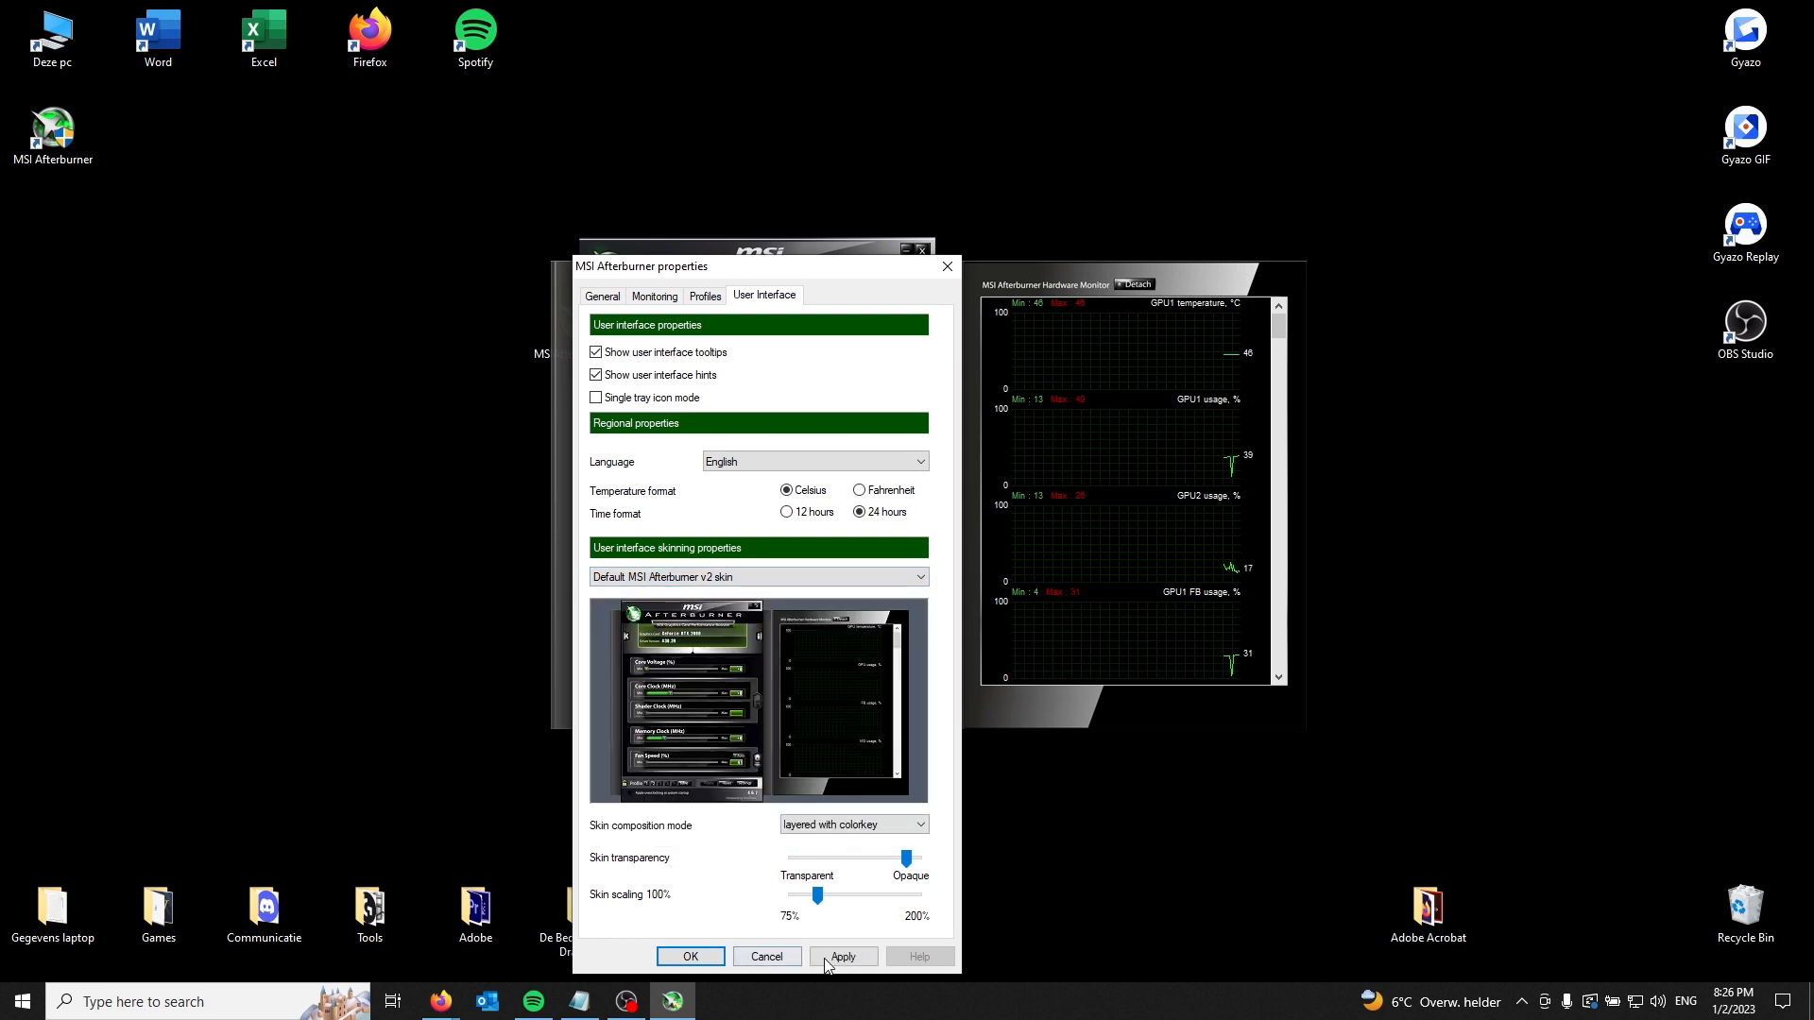
left_click(843, 956)
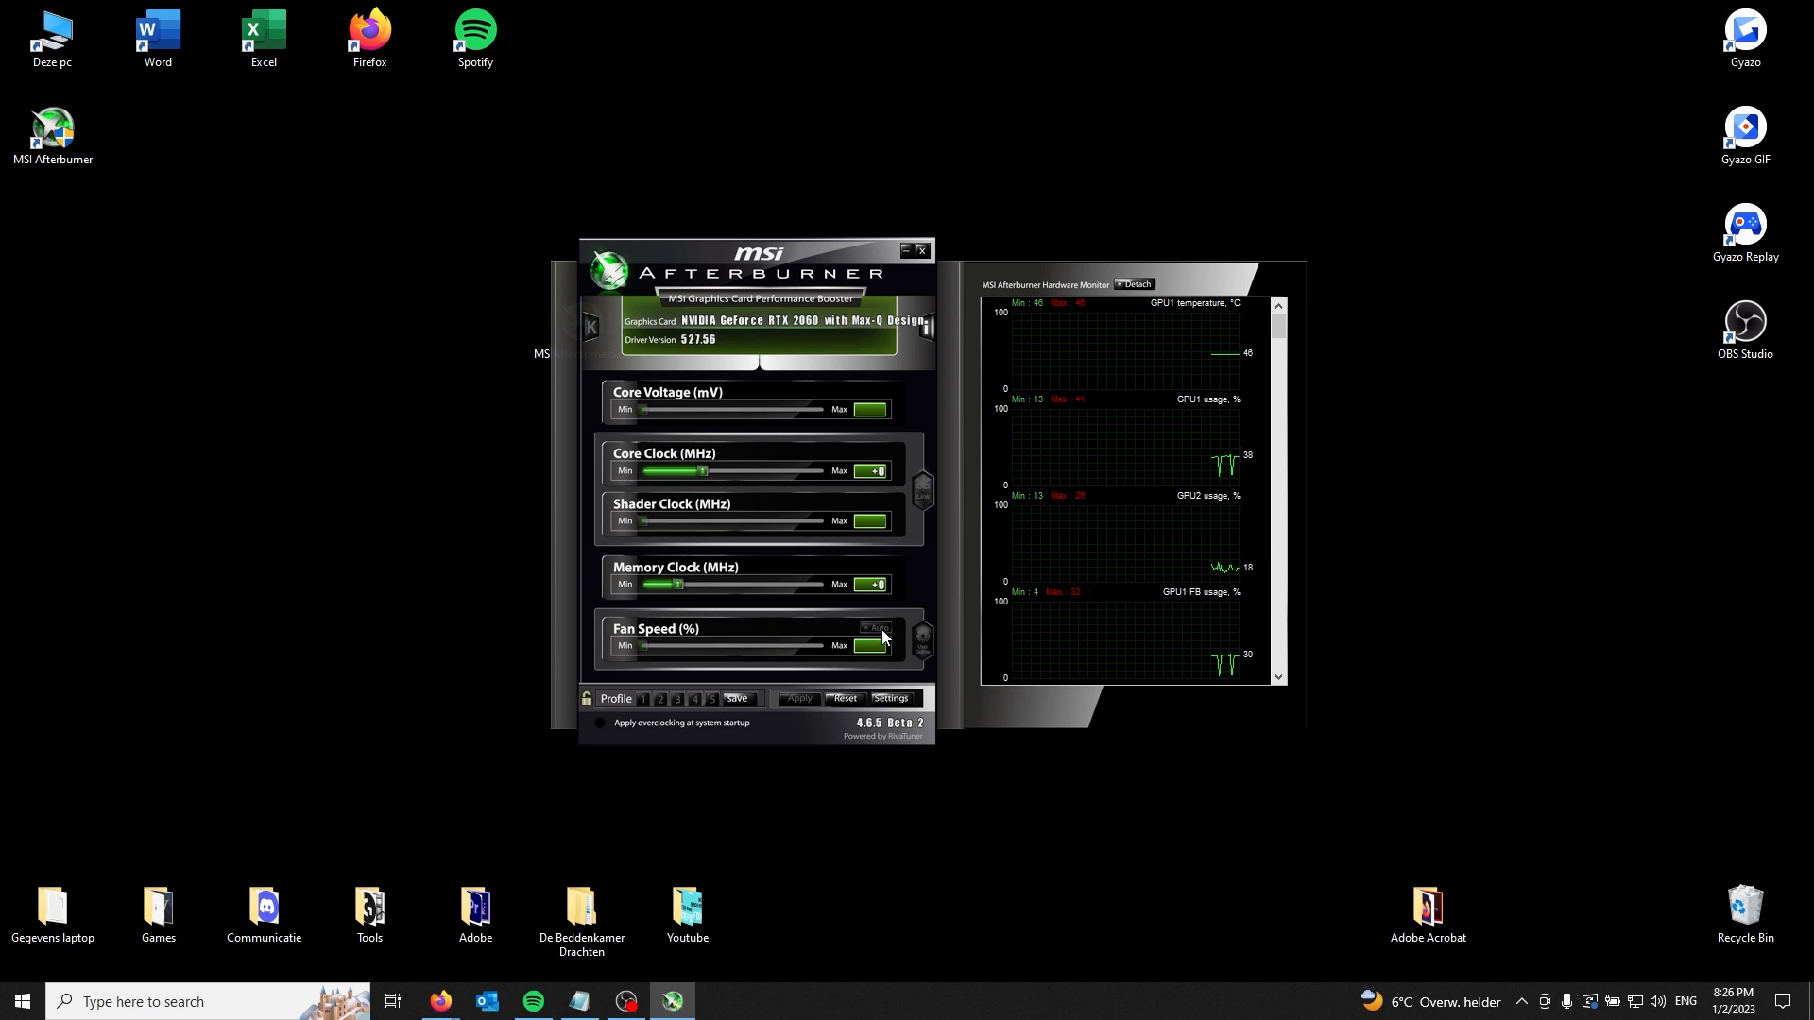
mouse_move(878, 628)
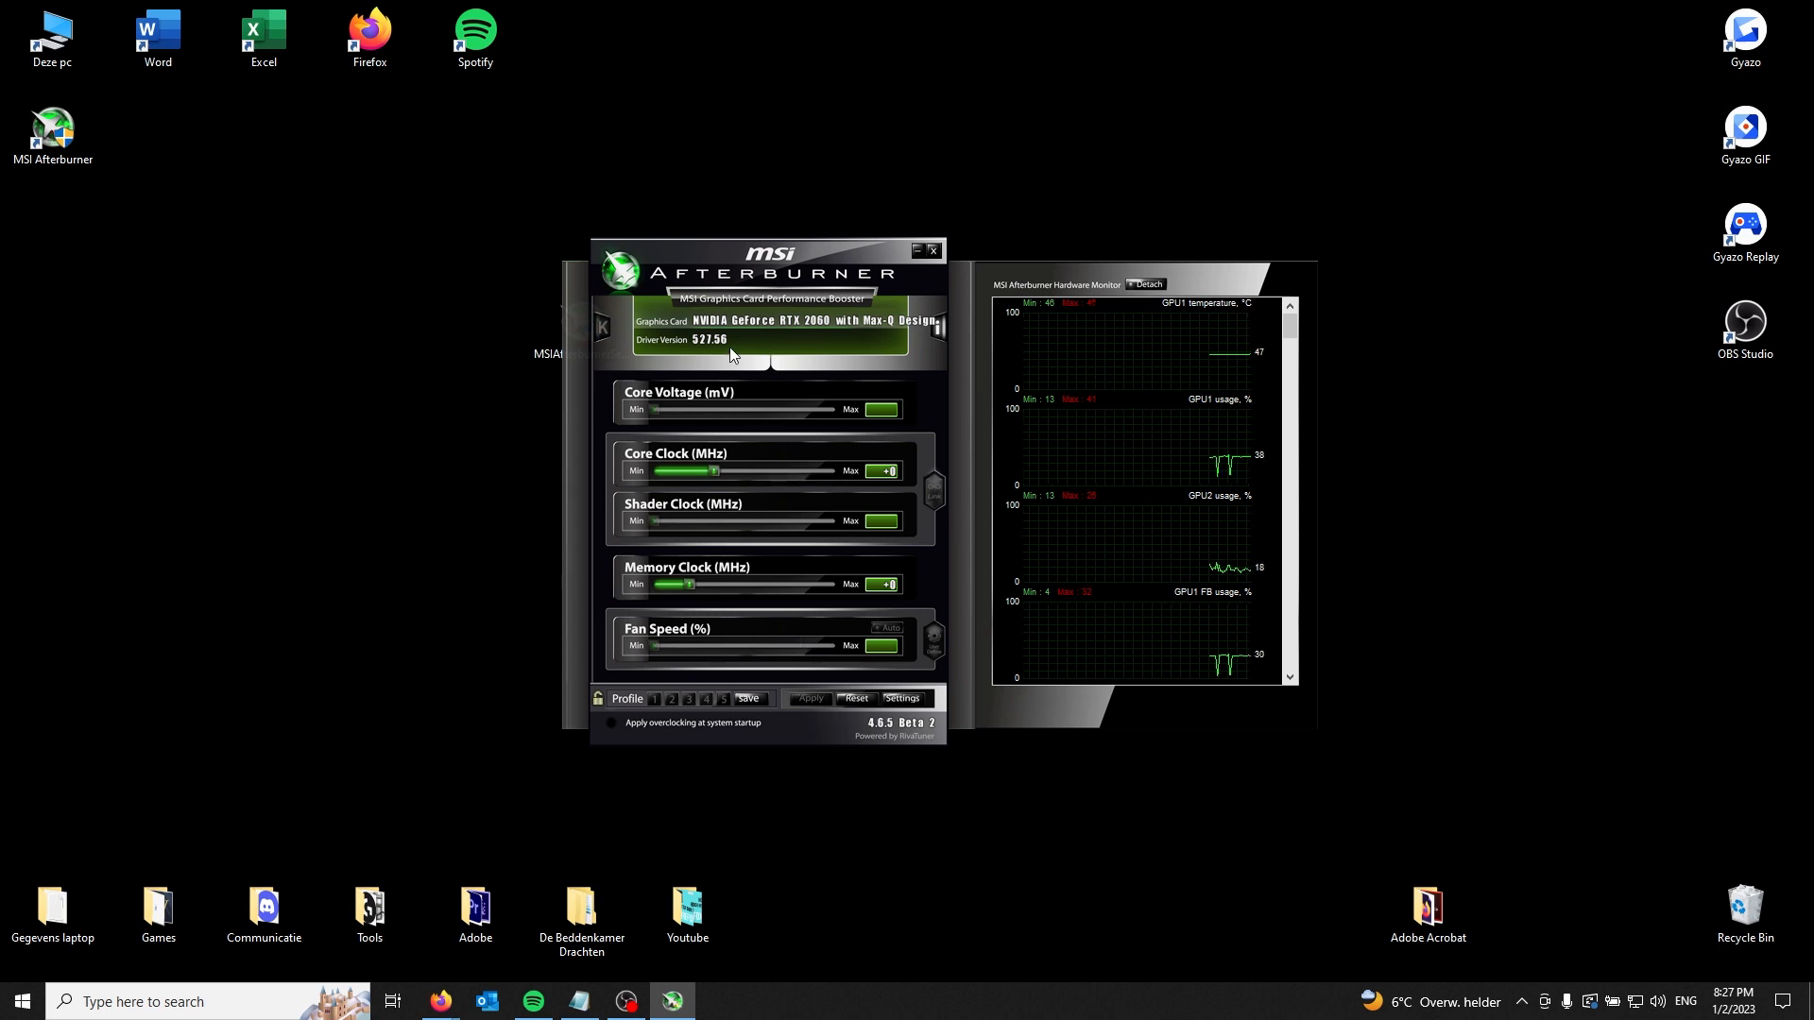
mouse_move(873, 467)
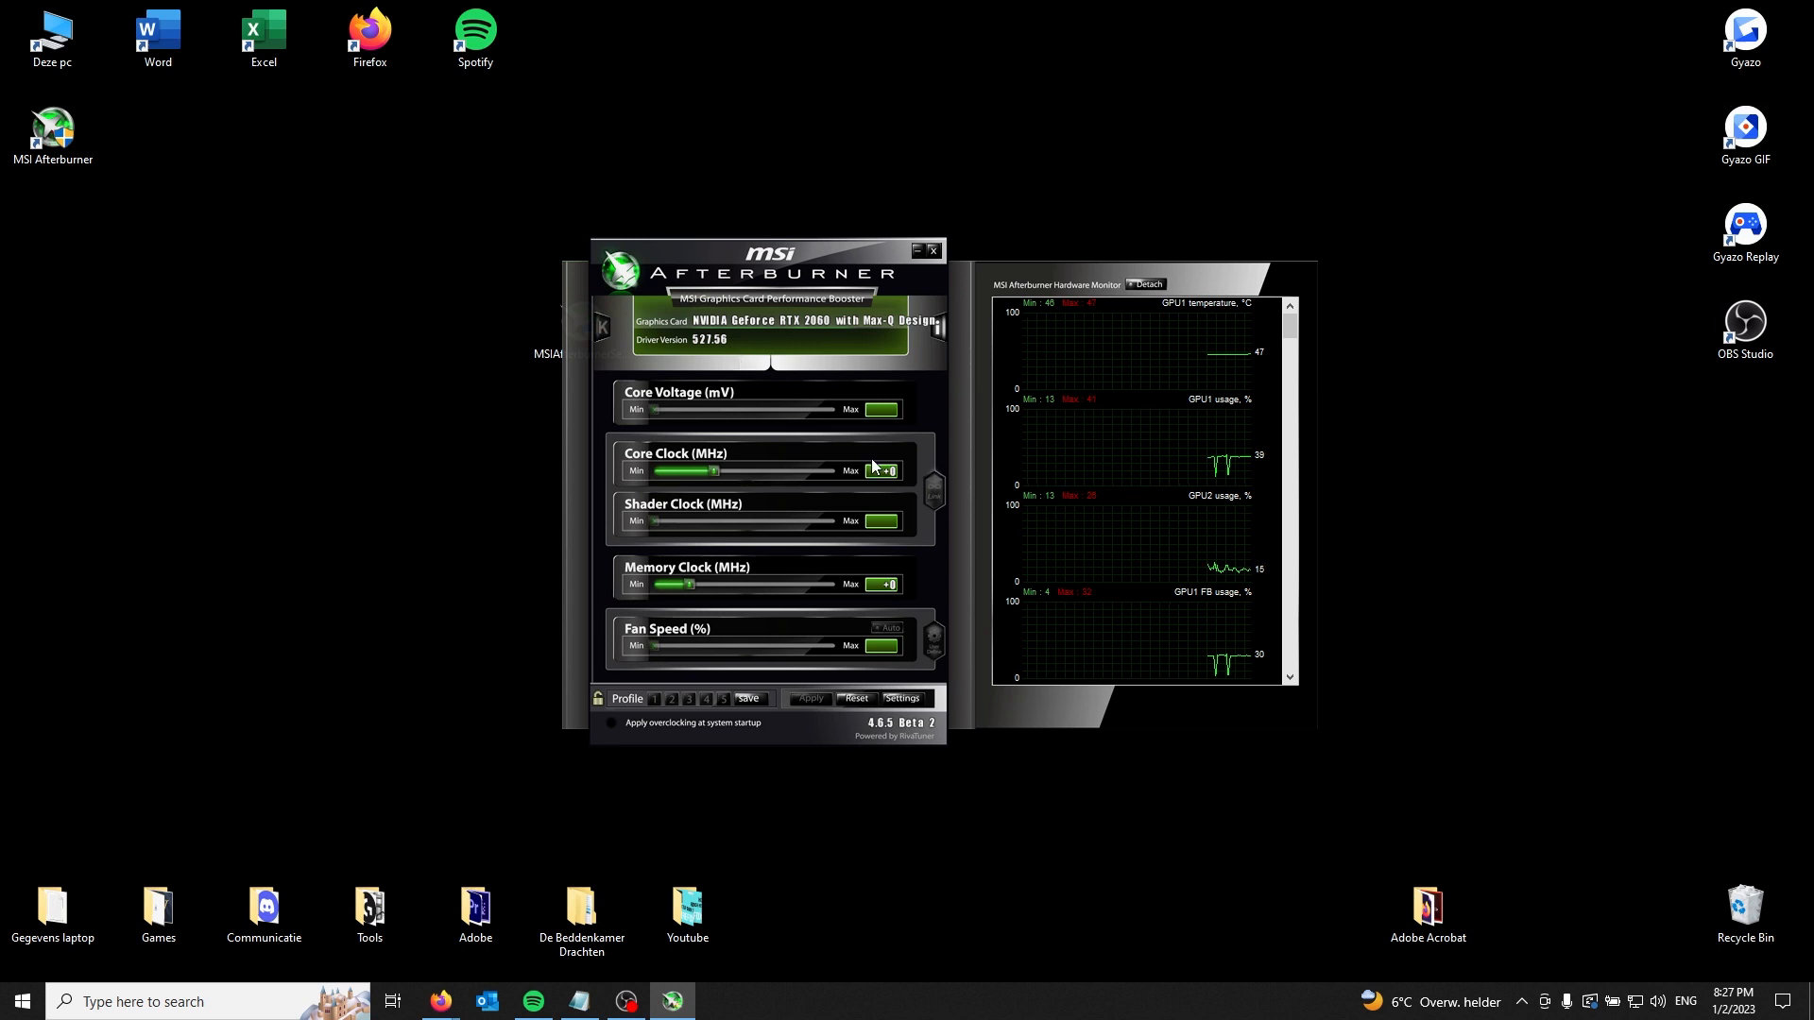